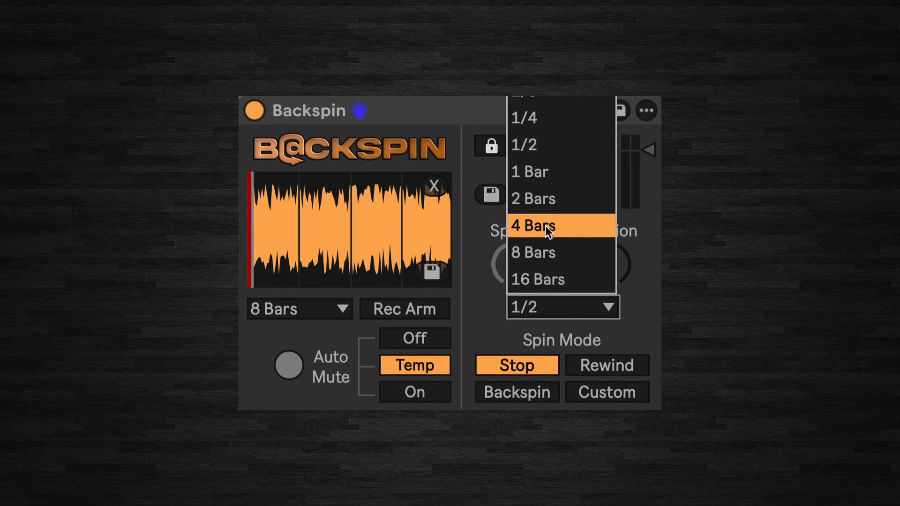
- Try a 4 Bars spin length, then fire a spin in Rewind mode at 2 Bars
left_click(532, 226)
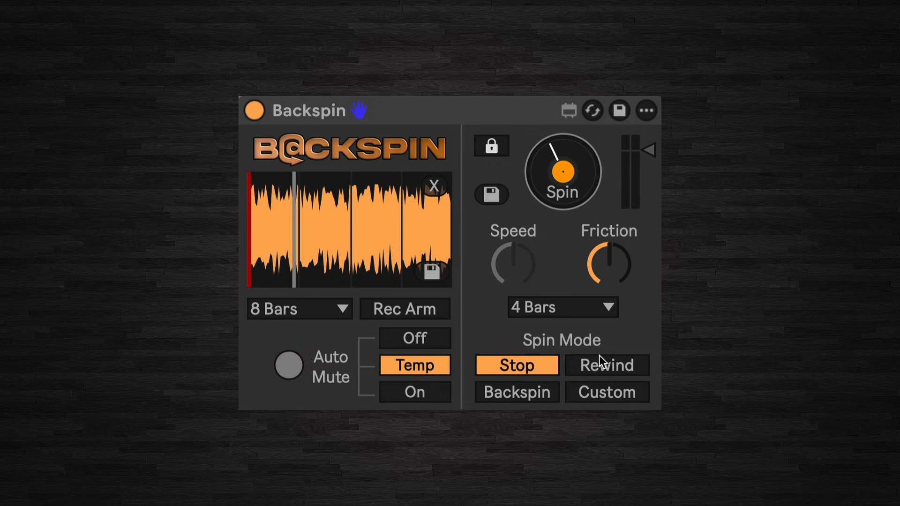
left_click(563, 307)
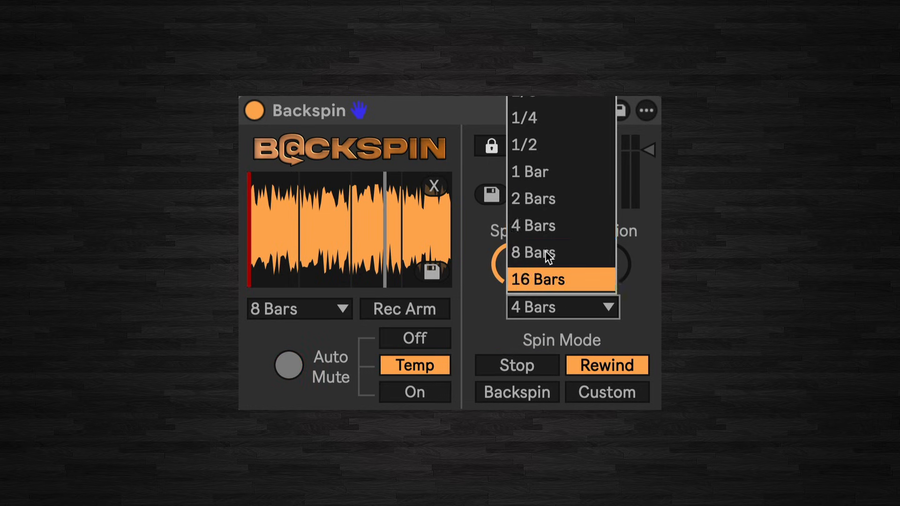
left_click(532, 199)
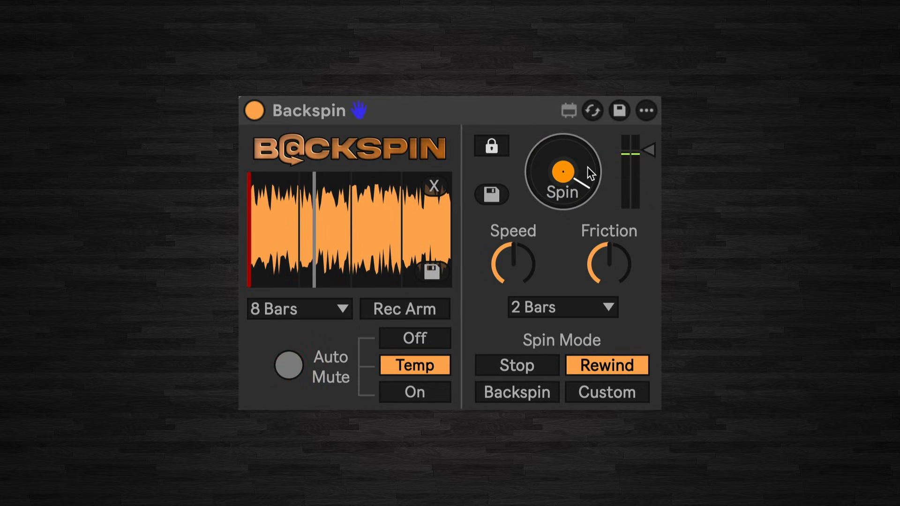
left_click(515, 392)
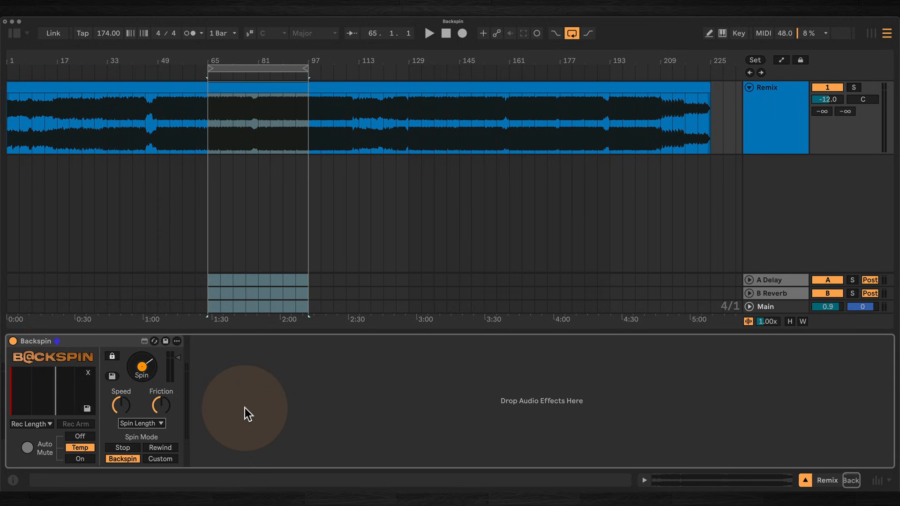
- Set Rec Length to 8 Bars, arm Backspin, and play then stop to capture audio
left_click(28, 424)
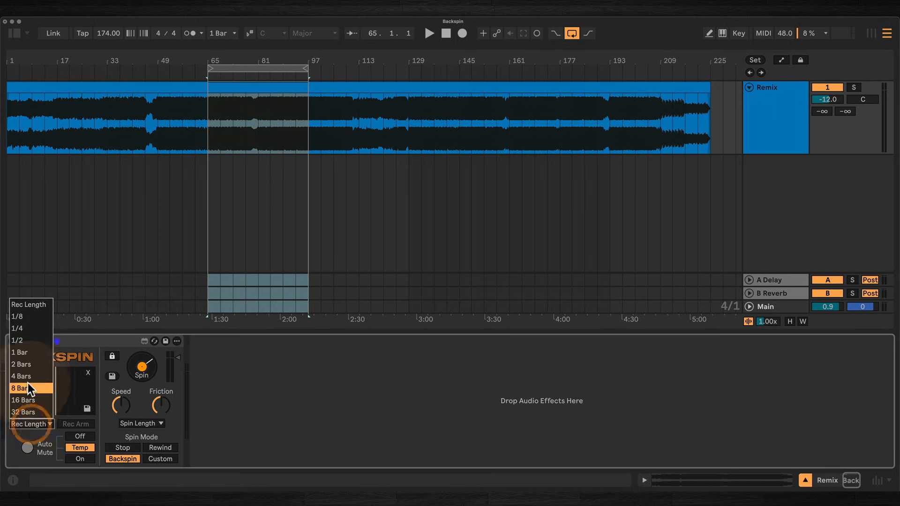
left_click(18, 388)
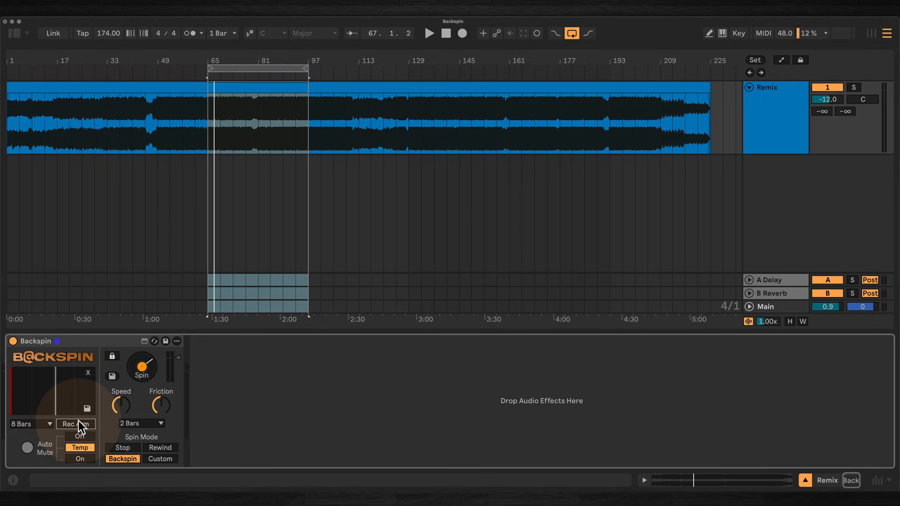
left_click(75, 424)
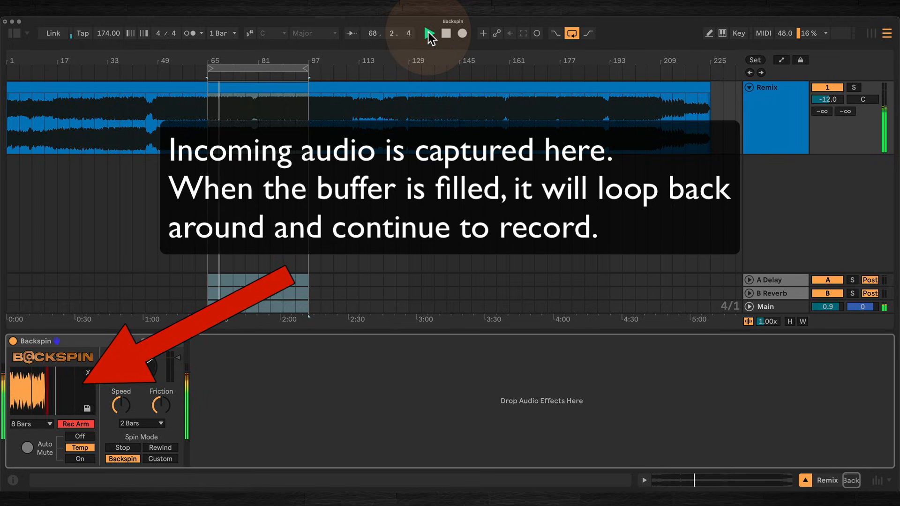
left_click(429, 33)
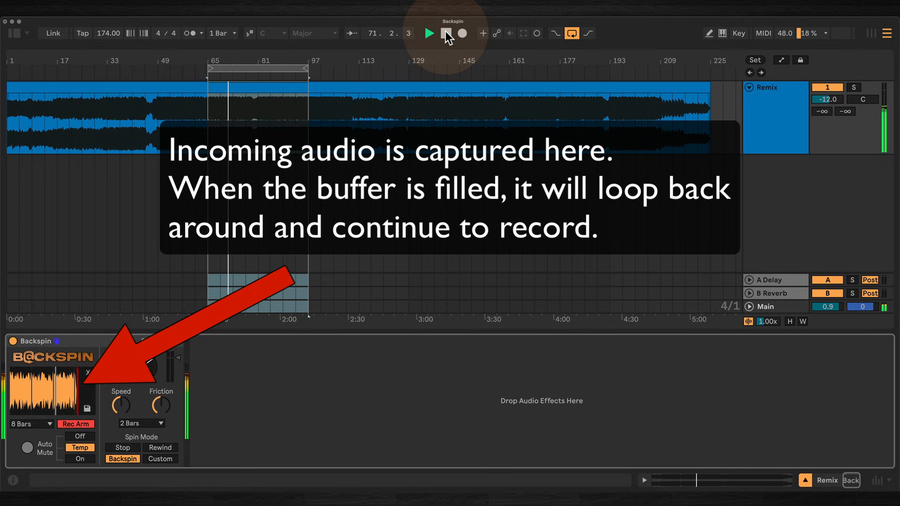
left_click(428, 33)
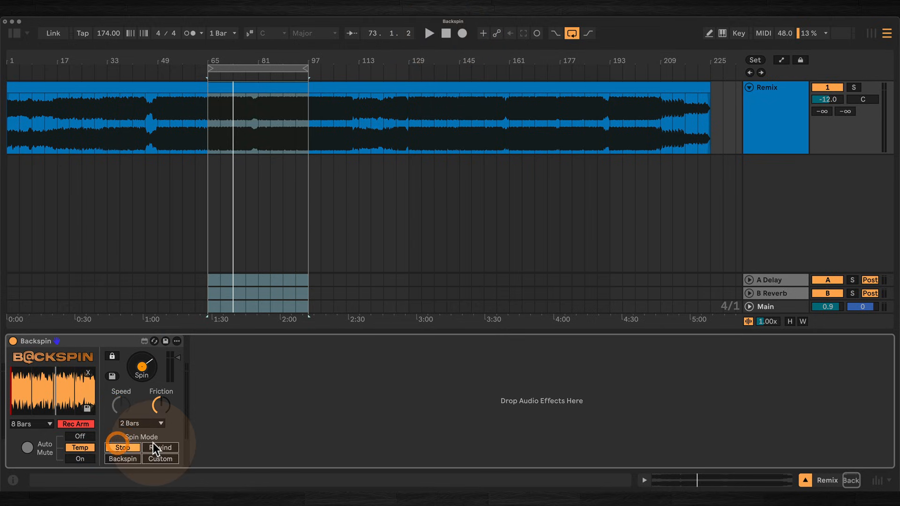
- Fire spins in Backspin mode at 1 Bar and 2 Bars spin lengths
left_click(141, 423)
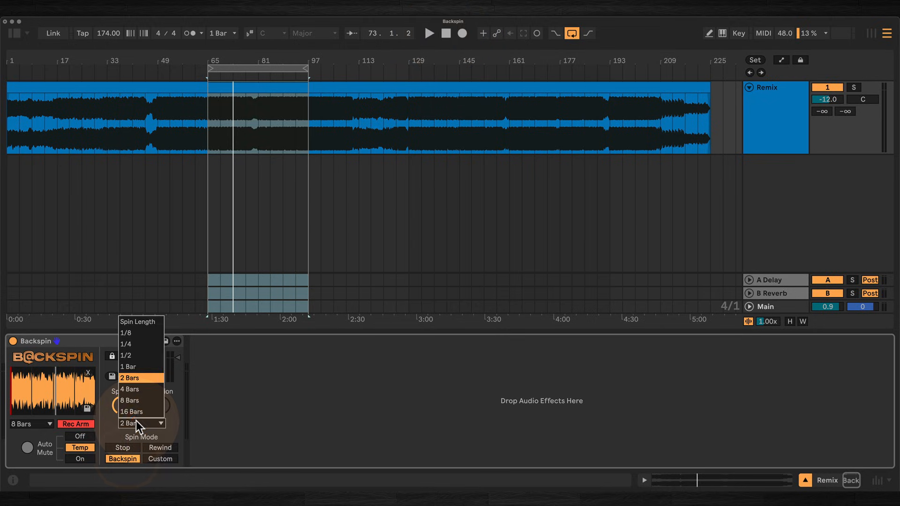
left_click(127, 366)
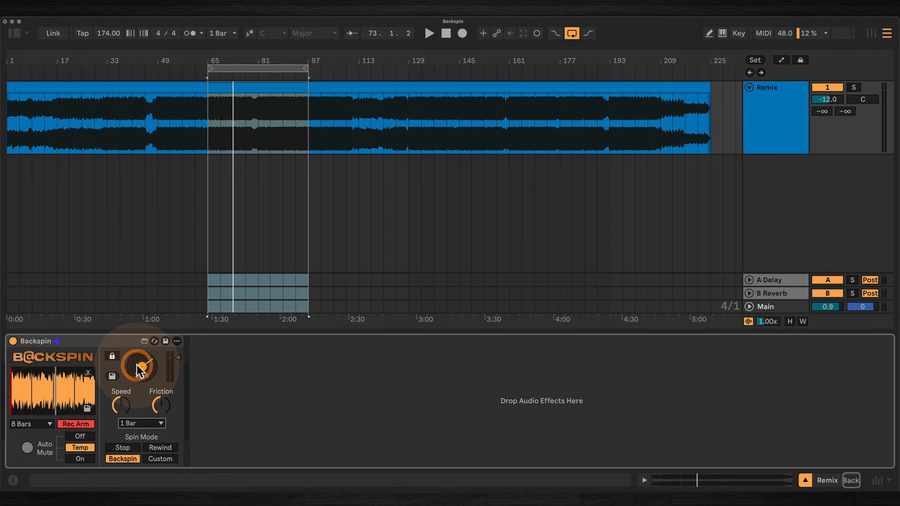
left_click(140, 367)
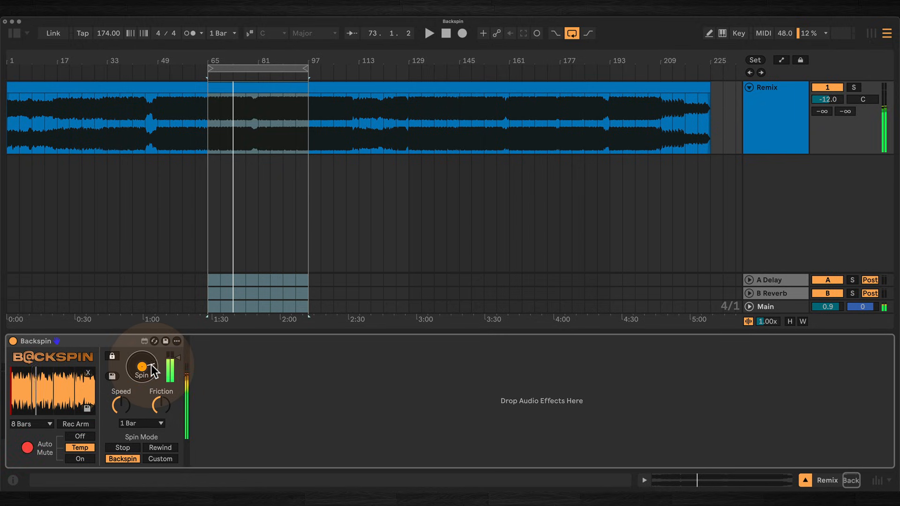
left_click(141, 423)
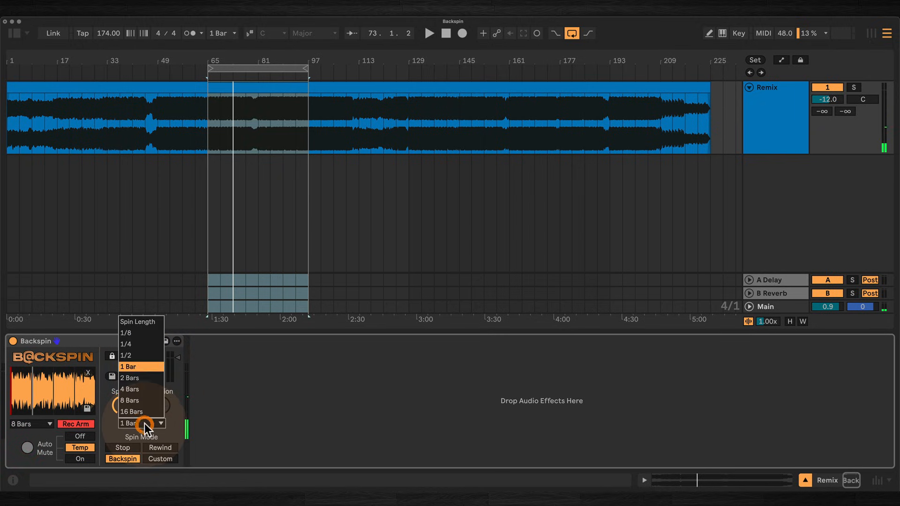
left_click(130, 378)
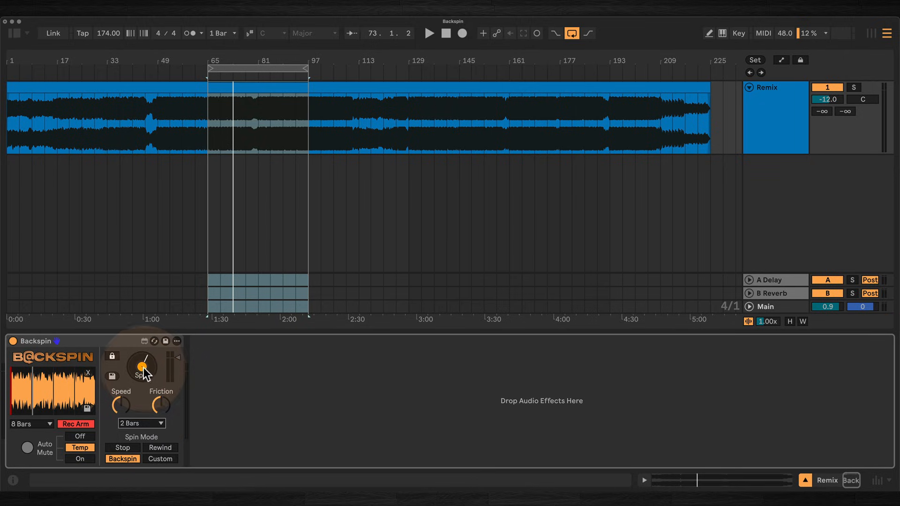
left_click(141, 366)
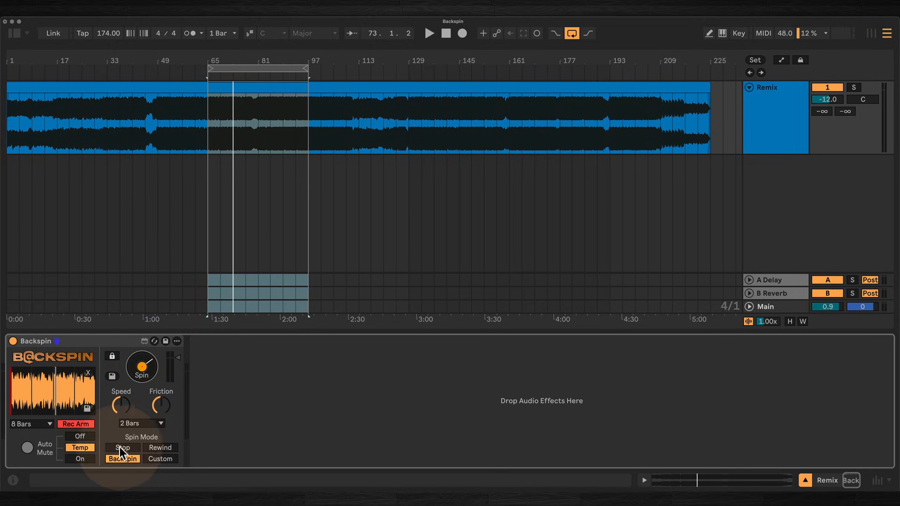
- Fire spins in Stop mode at 1/2 and 1/4, then set spin length to 4 Bars
left_click(121, 448)
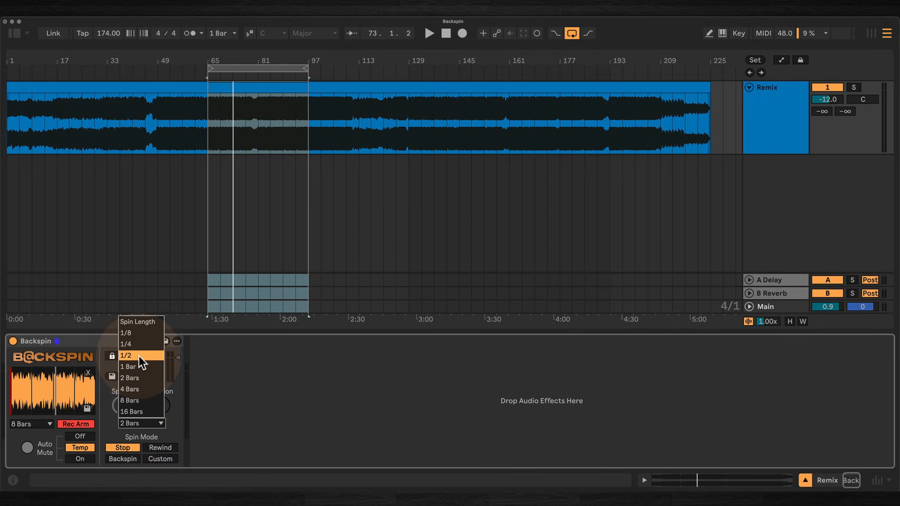
left_click(126, 355)
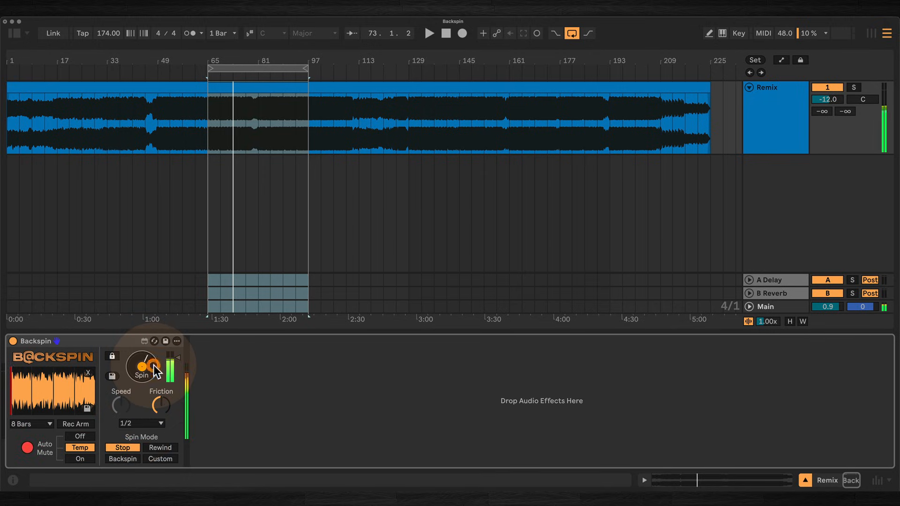
left_click(140, 423)
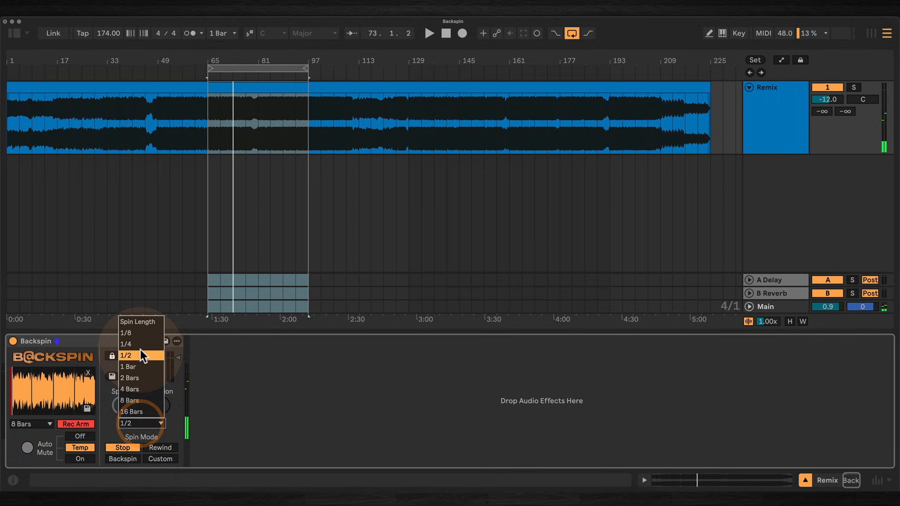
left_click(126, 344)
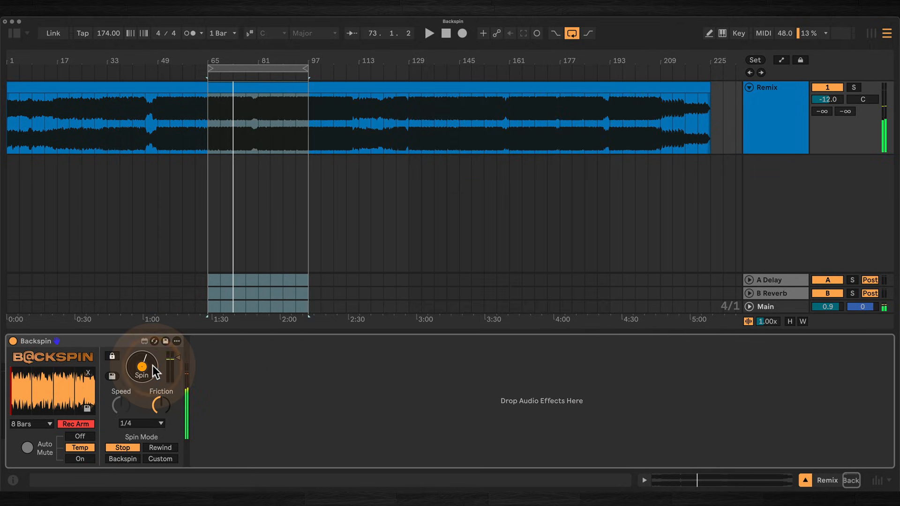
left_click(141, 423)
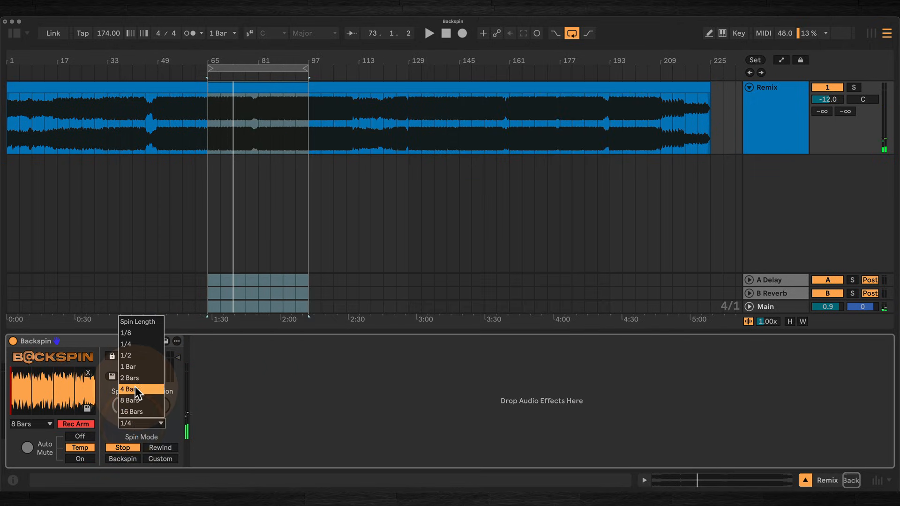
left_click(127, 389)
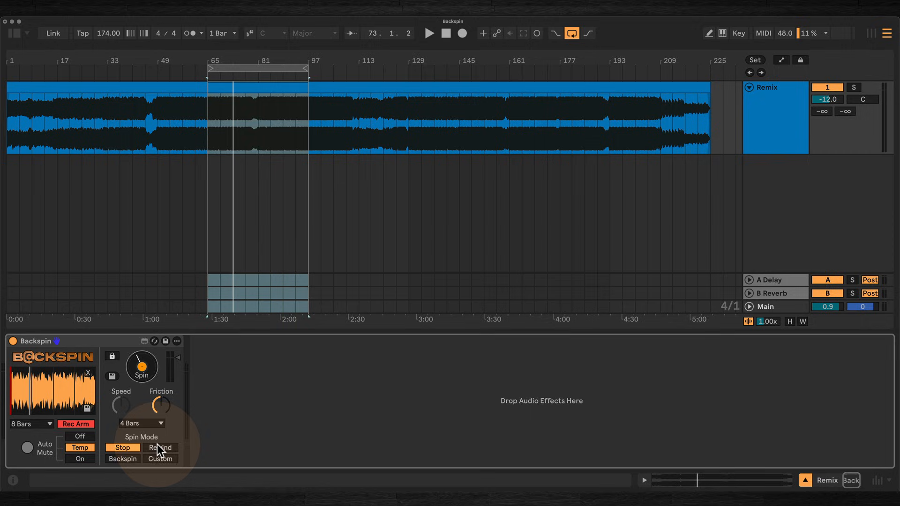
- Test Rewind mode at a 2 Bars spin length, then return to Backspin mode
left_click(160, 447)
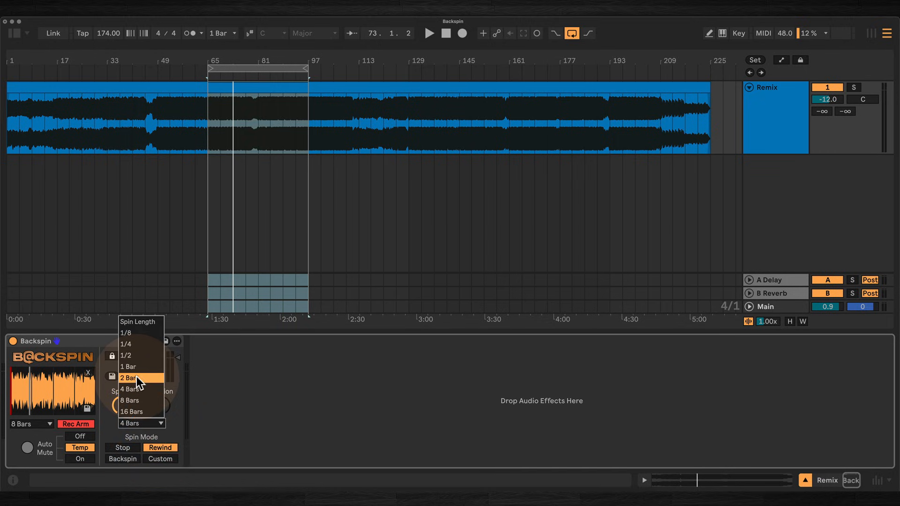
left_click(128, 377)
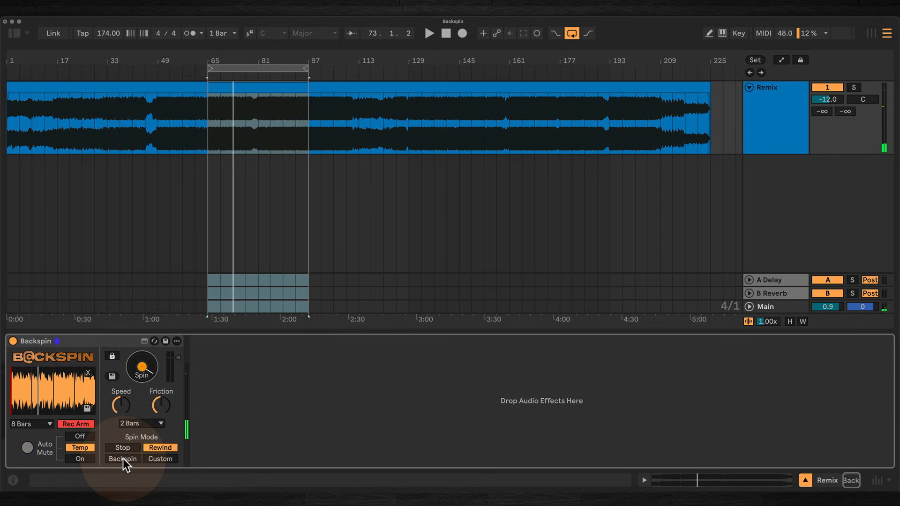
left_click(122, 458)
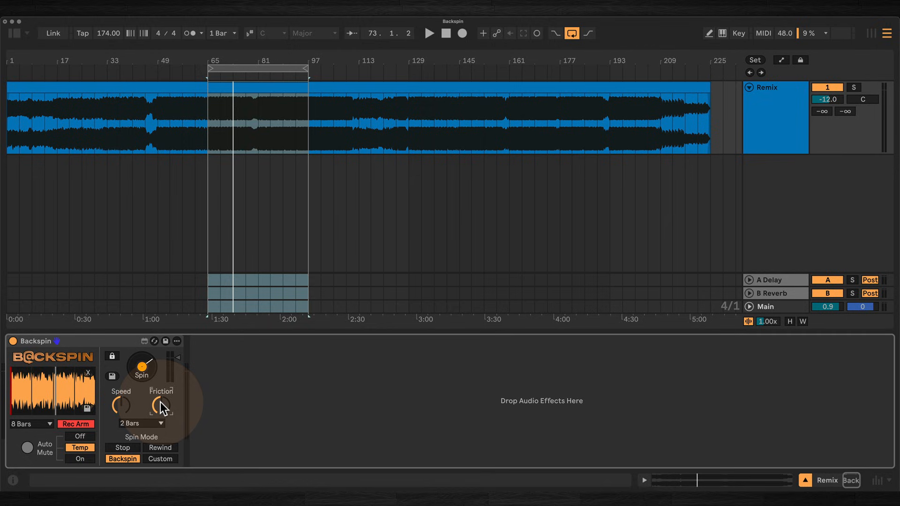
mouse_move(119, 410)
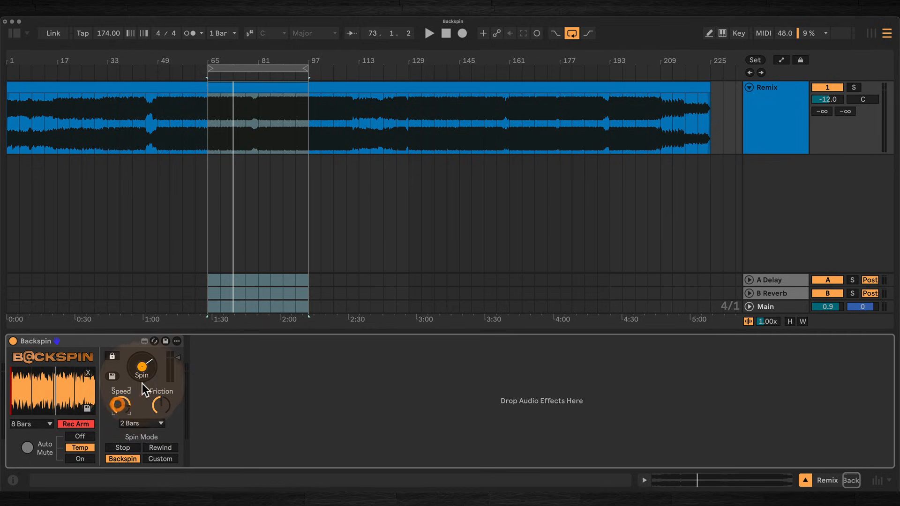
- Fire a spin, adjust the Friction knob, and switch Spin Mode to Stop
left_click(142, 368)
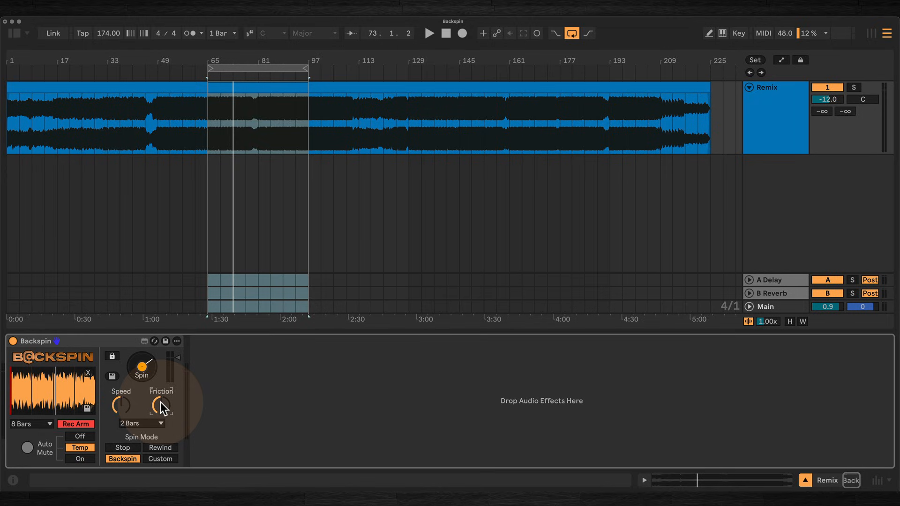
left_click(141, 367)
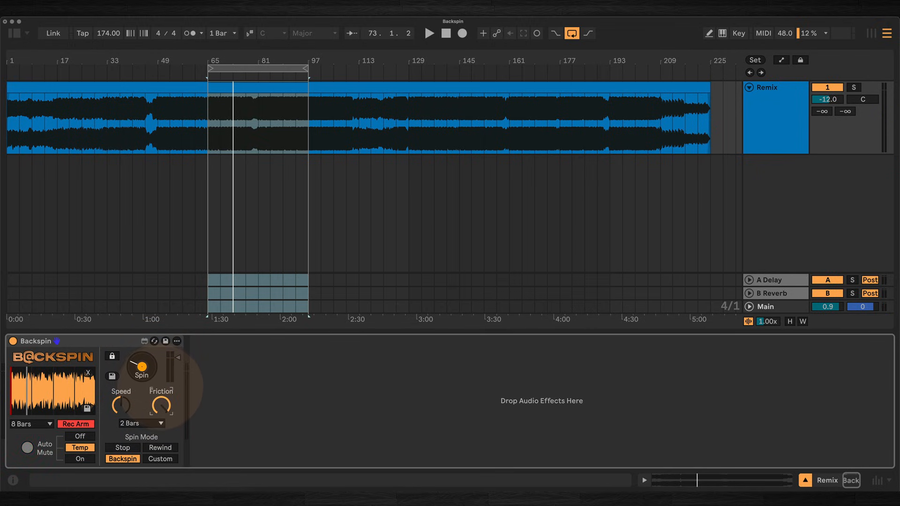
left_click(142, 366)
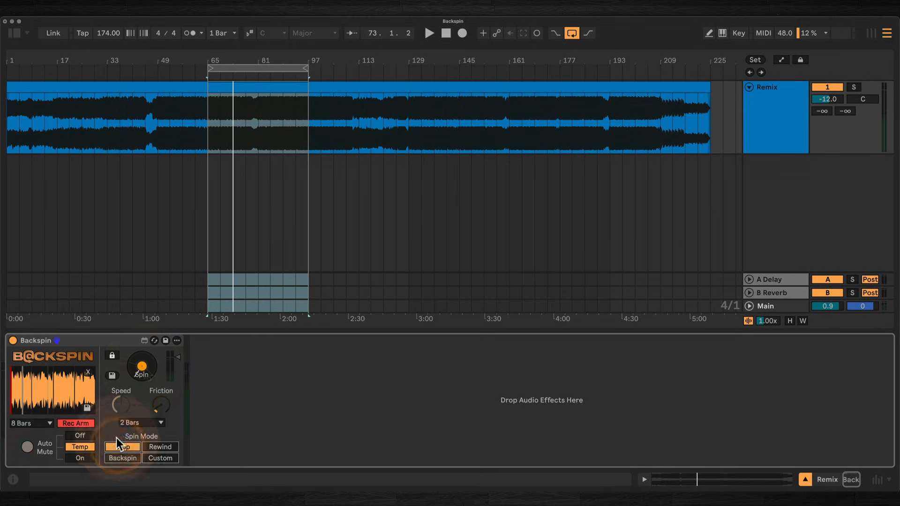
left_click(122, 447)
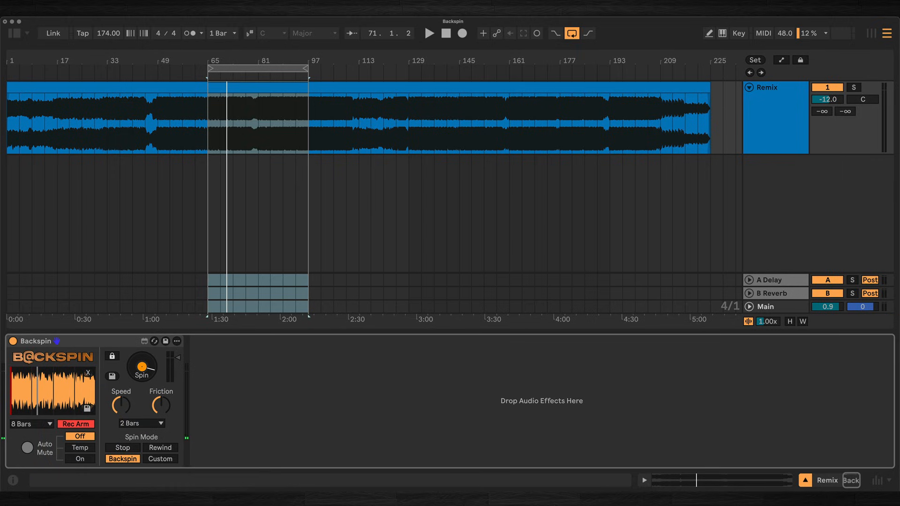
- Play and spin with Auto Mute off, then Temp, then set it On and replay
left_click(429, 33)
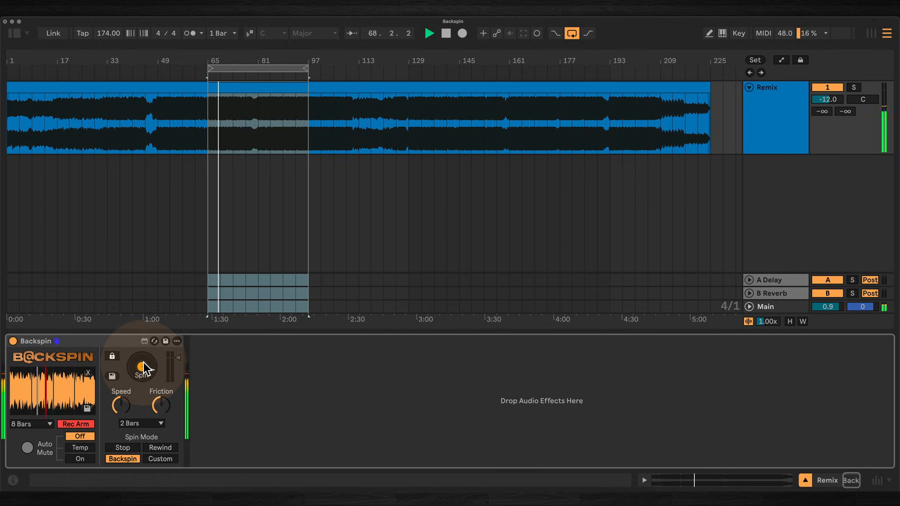
left_click(141, 367)
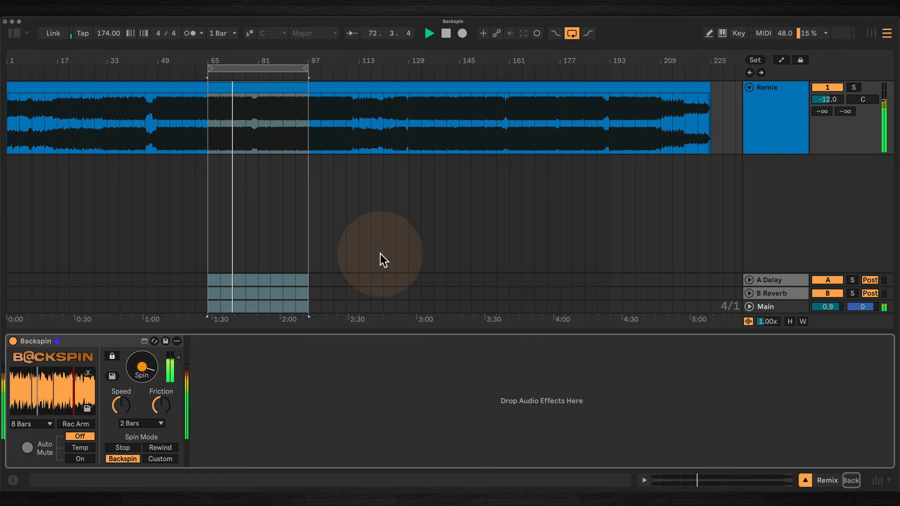
left_click(75, 424)
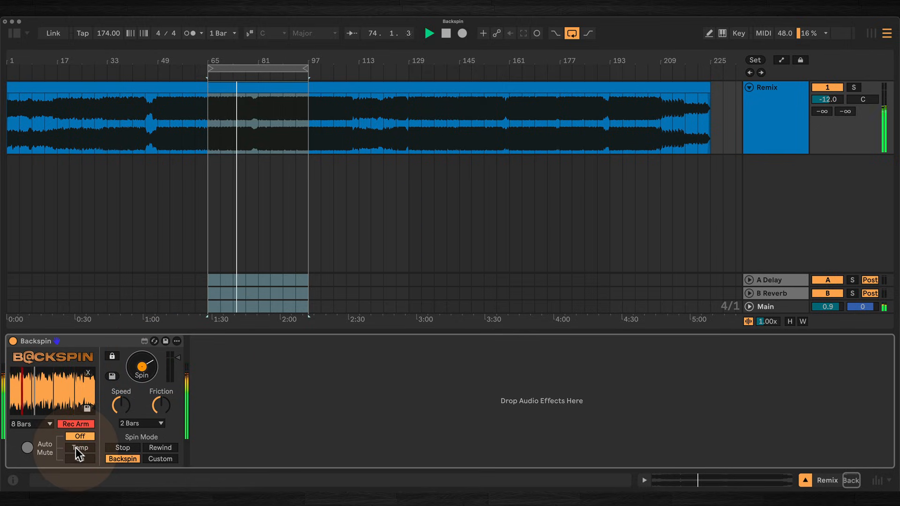
left_click(79, 458)
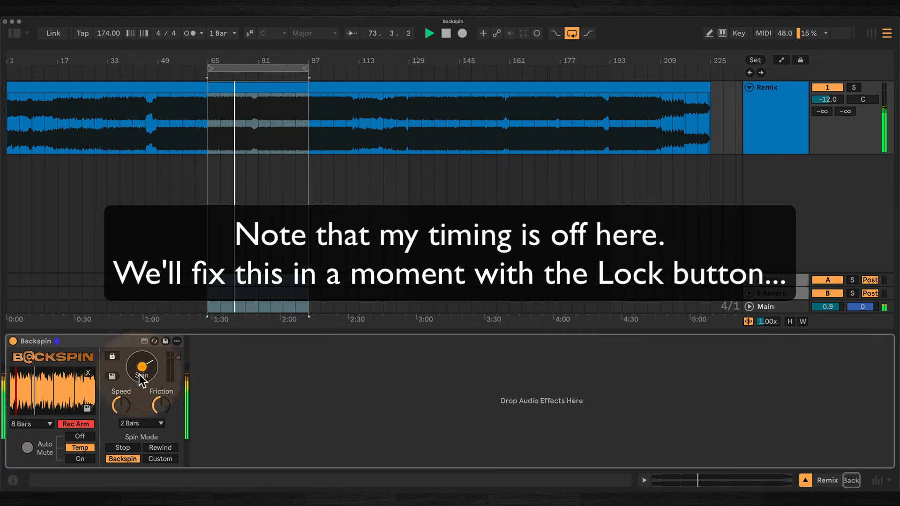
left_click(80, 460)
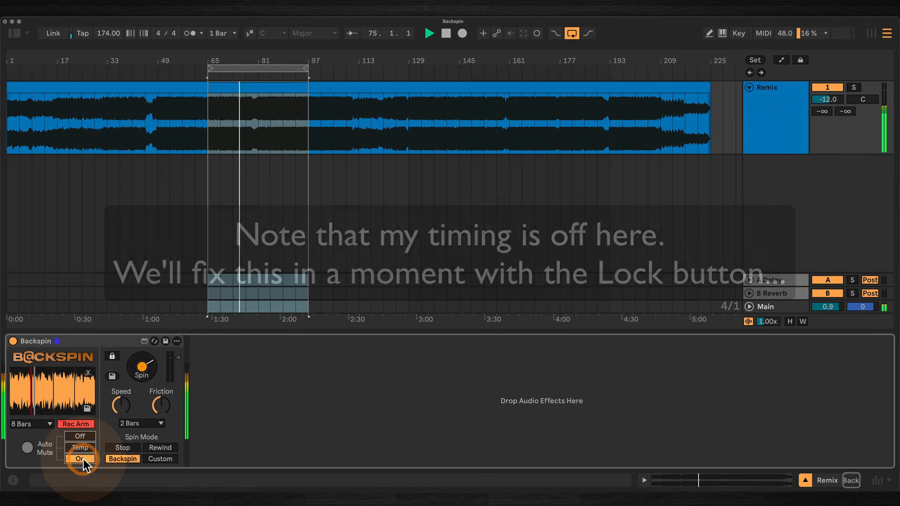
left_click(429, 33)
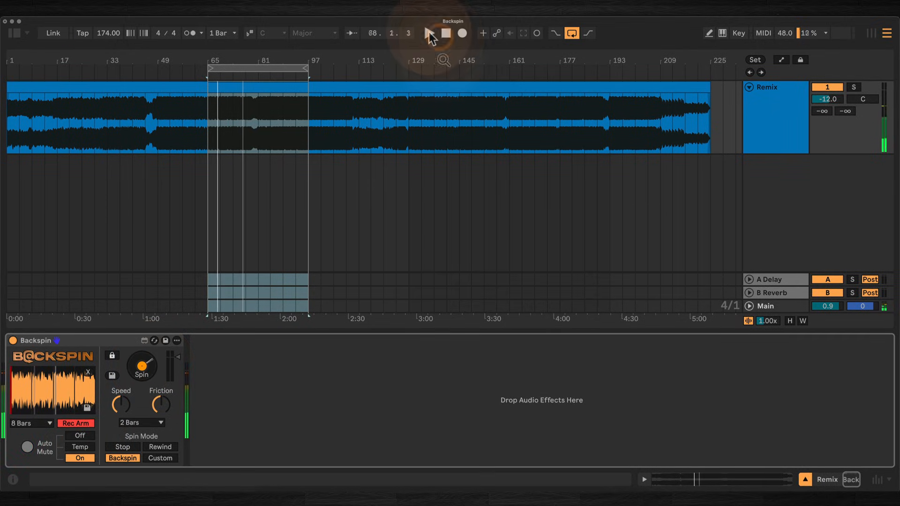
left_click(428, 33)
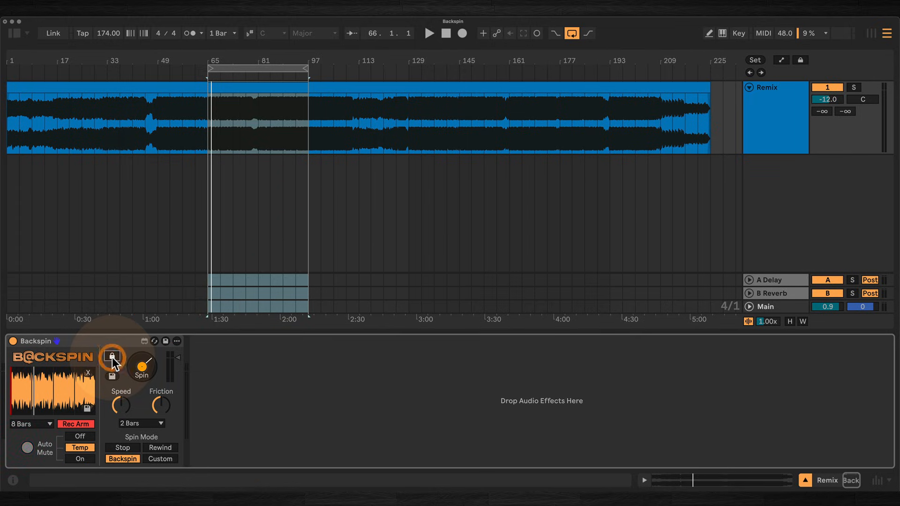
- Enable Lock, play from bar 65 and spin, then load Backspin+ on Remix
left_click(112, 356)
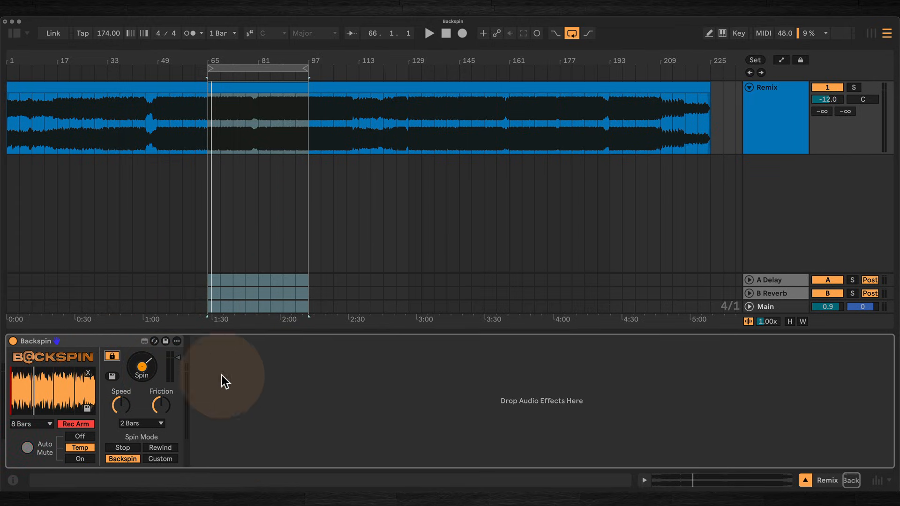
left_click(221, 33)
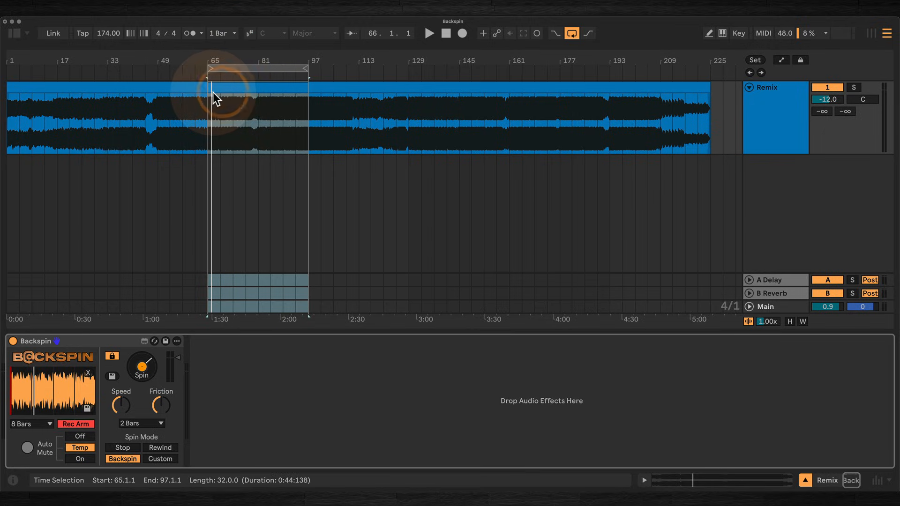
left_click(430, 33)
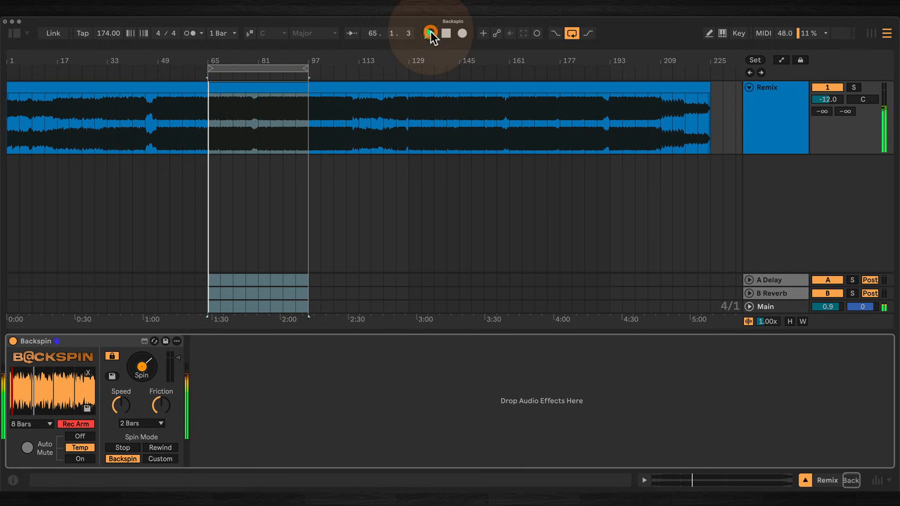
left_click(430, 33)
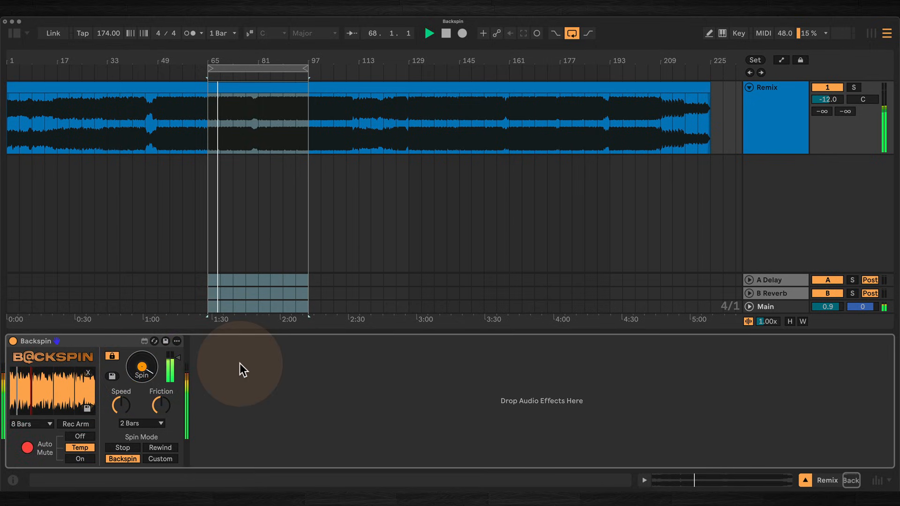
left_click(75, 424)
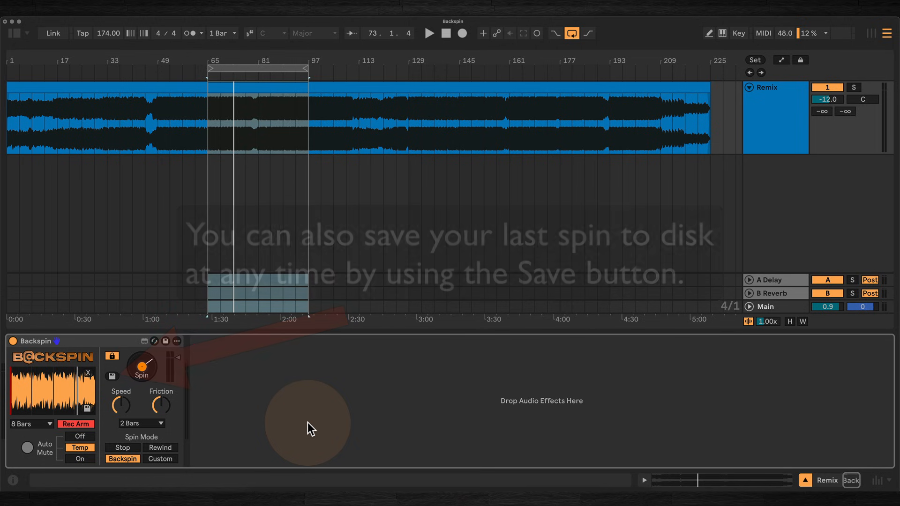
left_click(161, 459)
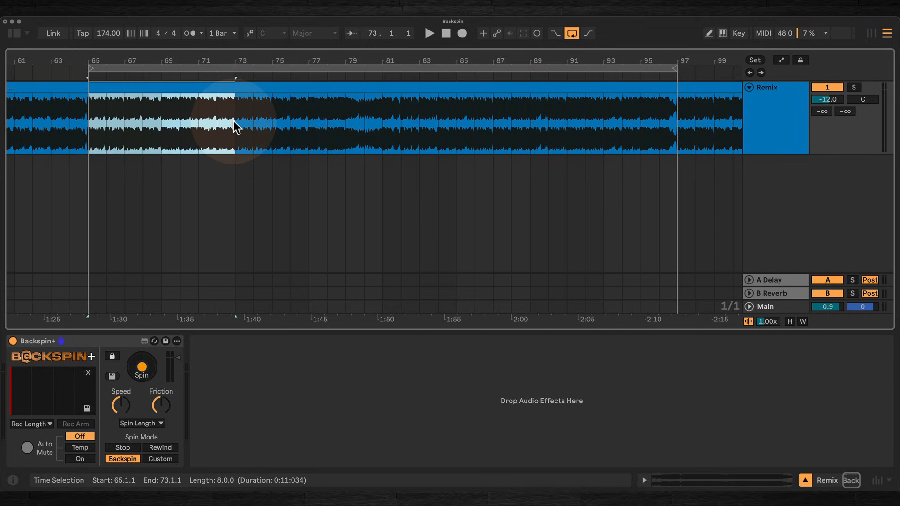
- Split and consolidate bars 65–73 into a clip and set Rec Length to 8 Bars
key("cmd+e")
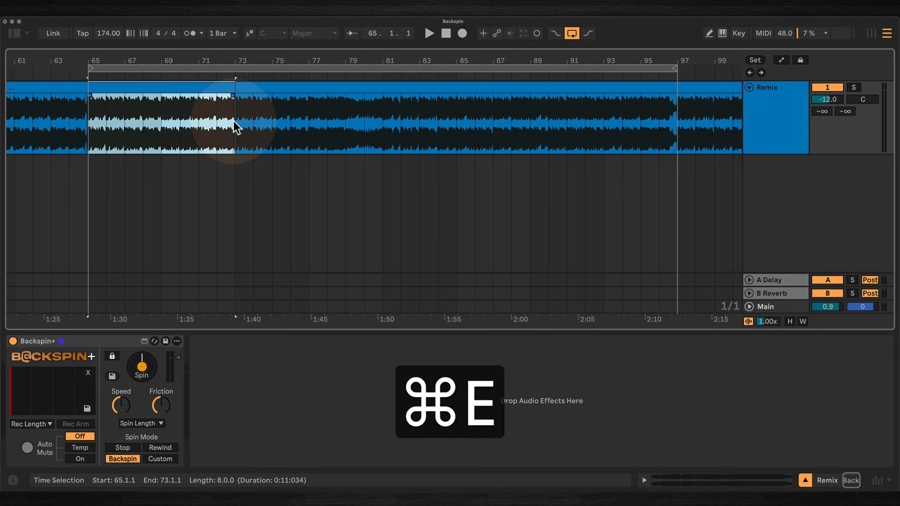
key("cmd+j")
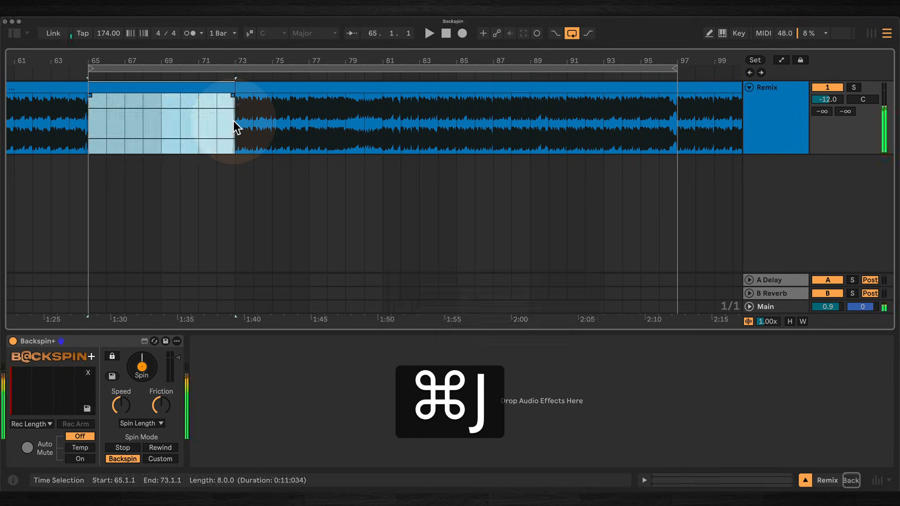
left_click(30, 424)
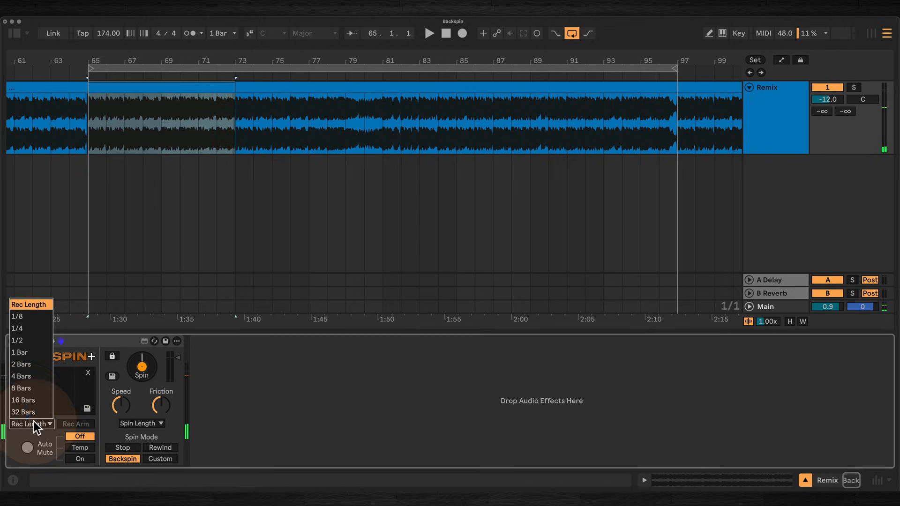
left_click(21, 389)
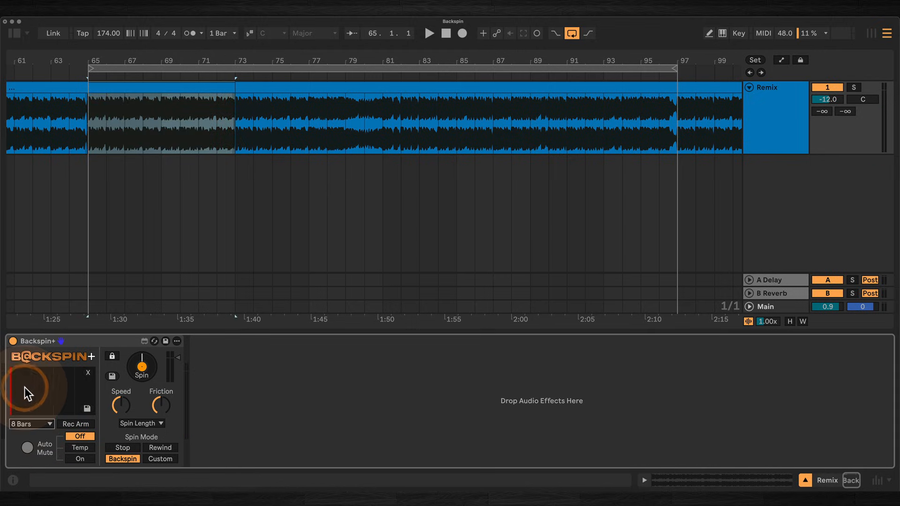
- Set Spin Length to 1 Bar and fire a spin of the loaded audio
left_click(140, 423)
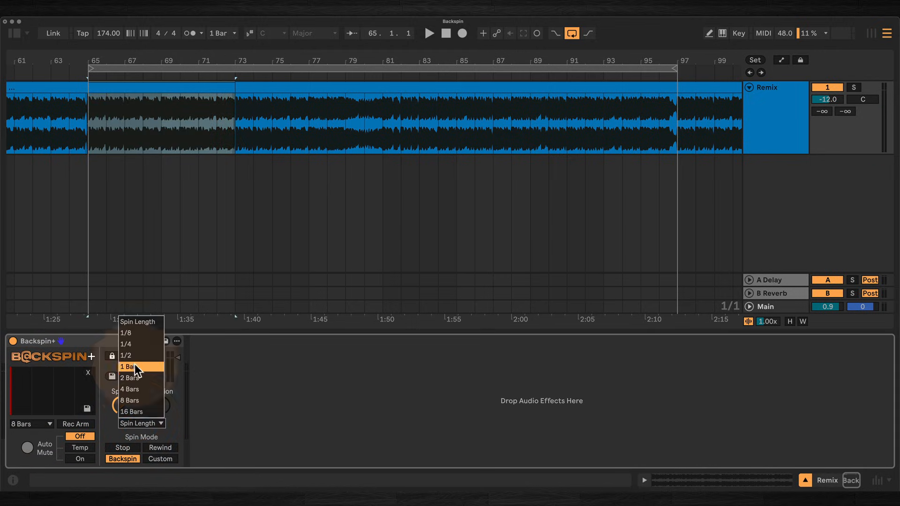
left_click(128, 367)
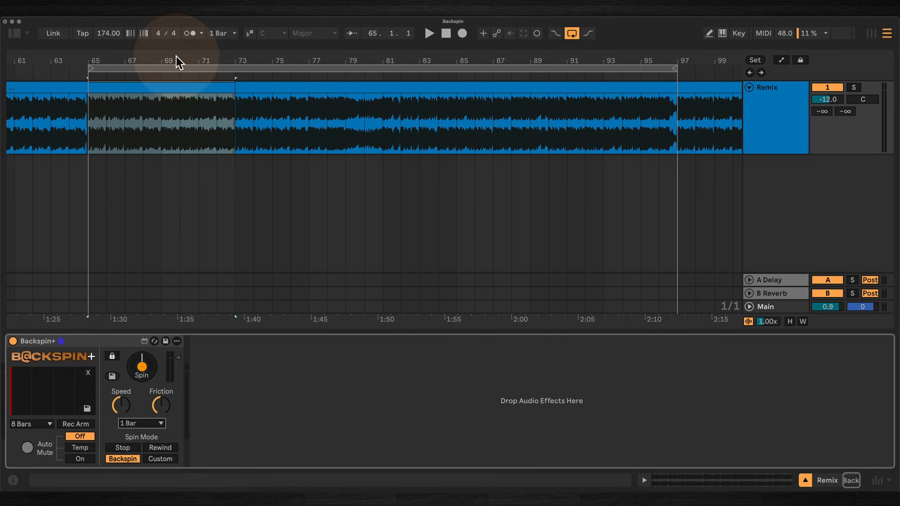
left_click(167, 110)
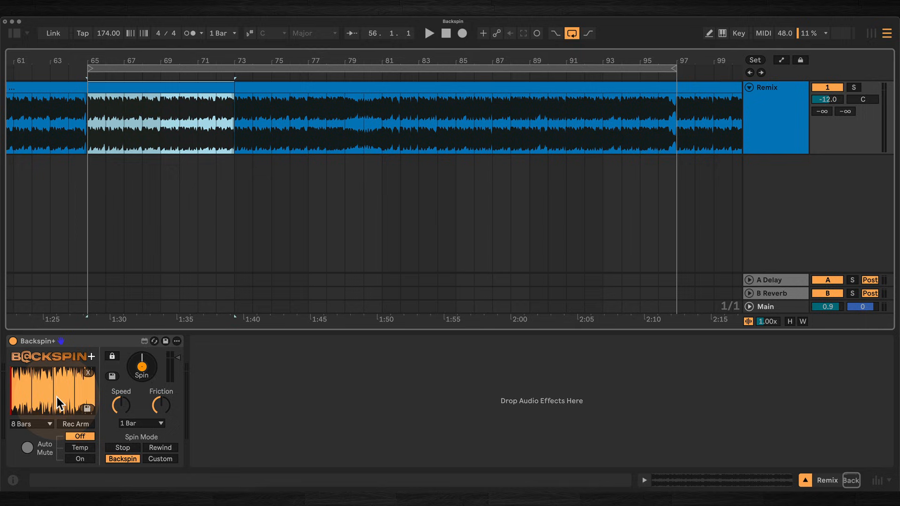
left_click(142, 366)
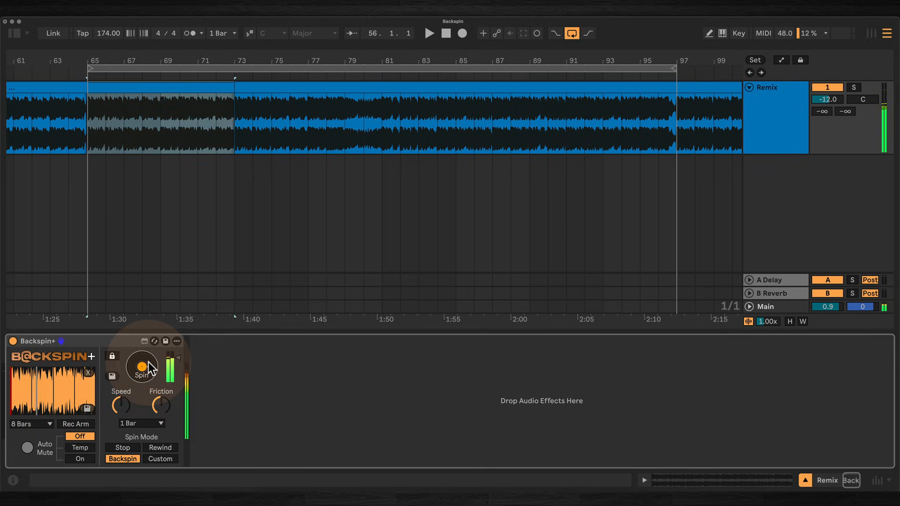
left_click(141, 423)
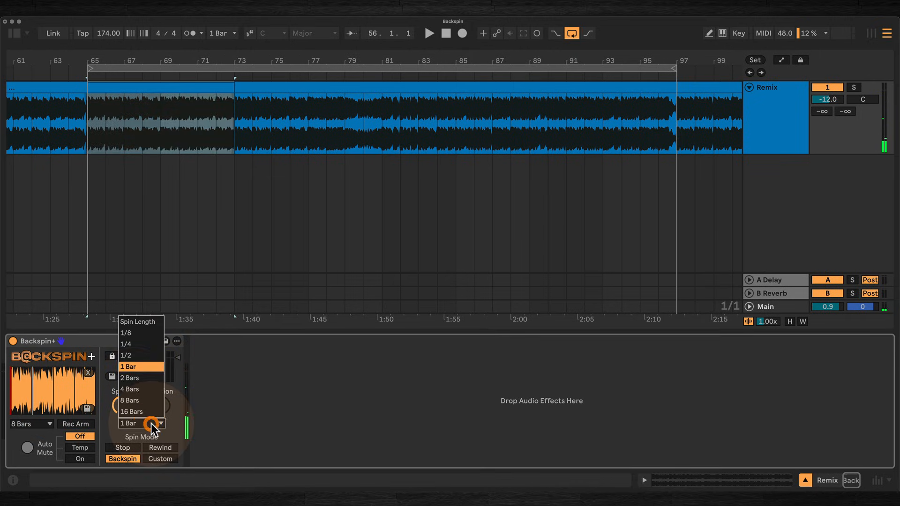
left_click(130, 378)
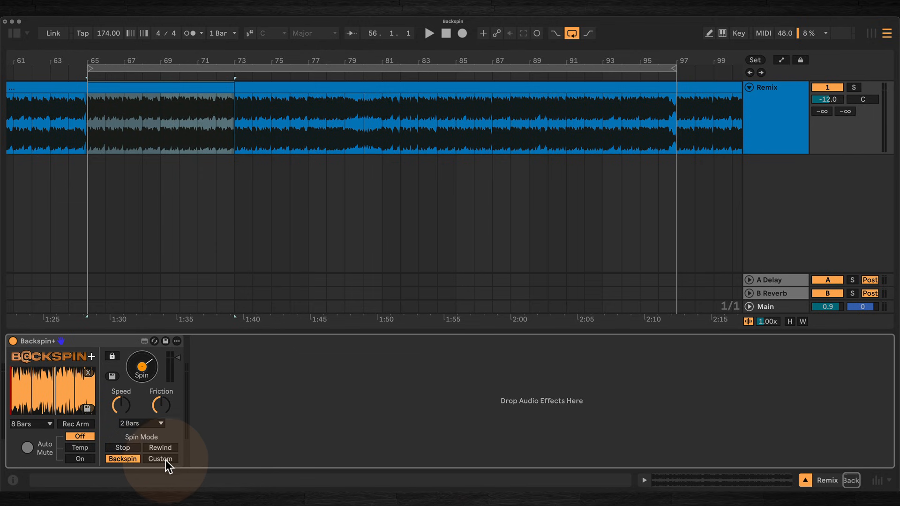
- Switch Spin Mode to Custom and try stored envelope presets until the falling curve loads
left_click(161, 459)
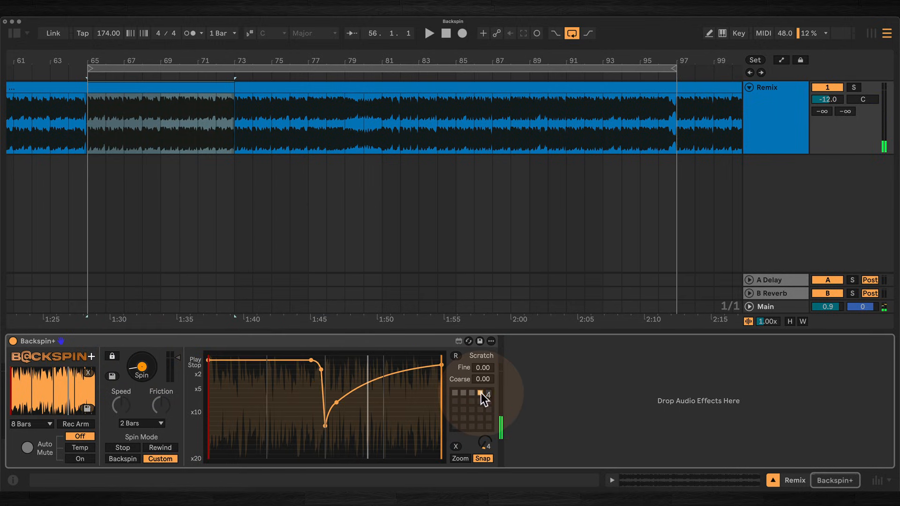
left_click(141, 367)
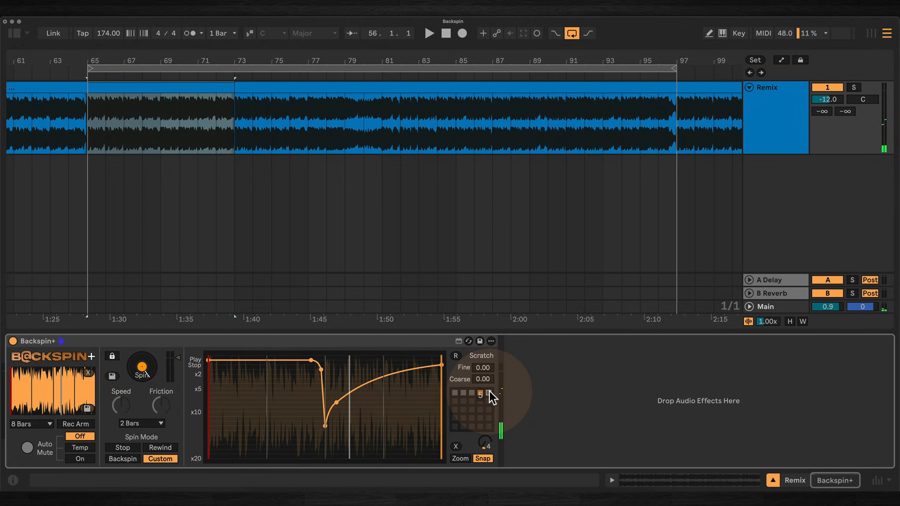
left_click(141, 366)
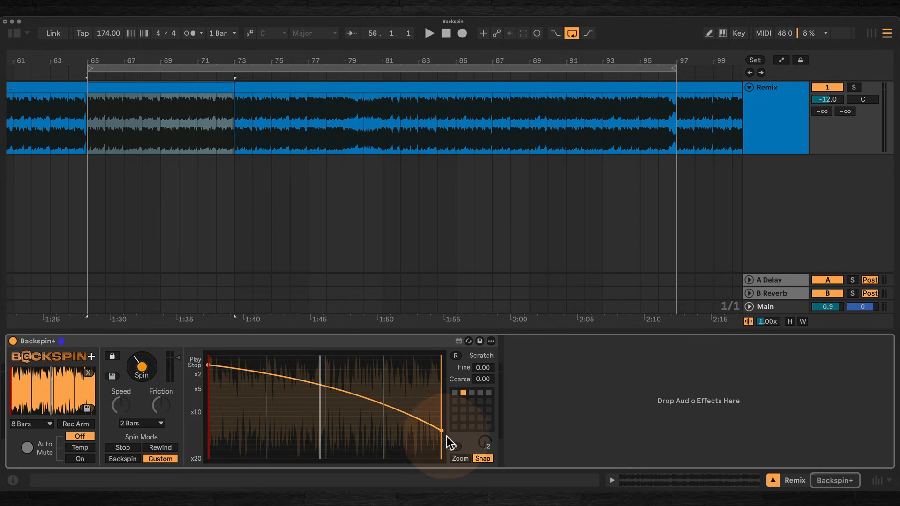
- Clear the envelope, recall preset slot 1, and enable Zoom and Snap
left_click(463, 393)
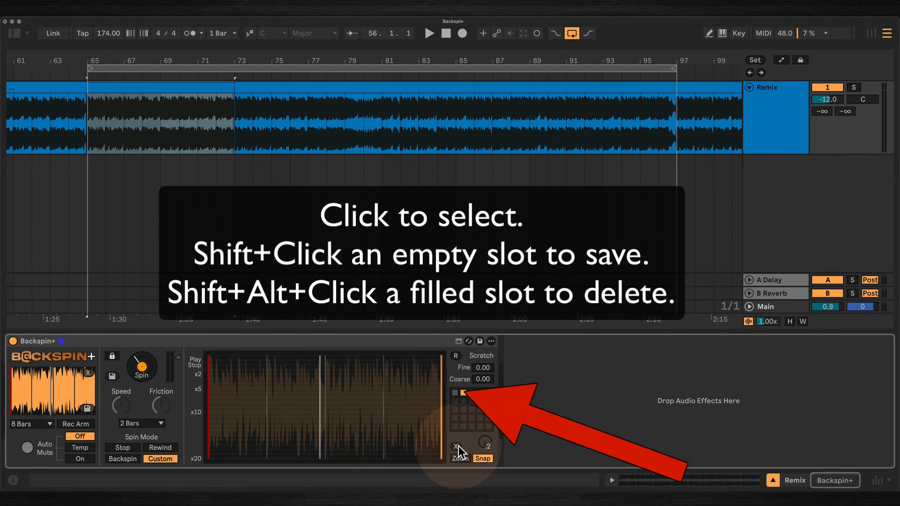
left_click(455, 395)
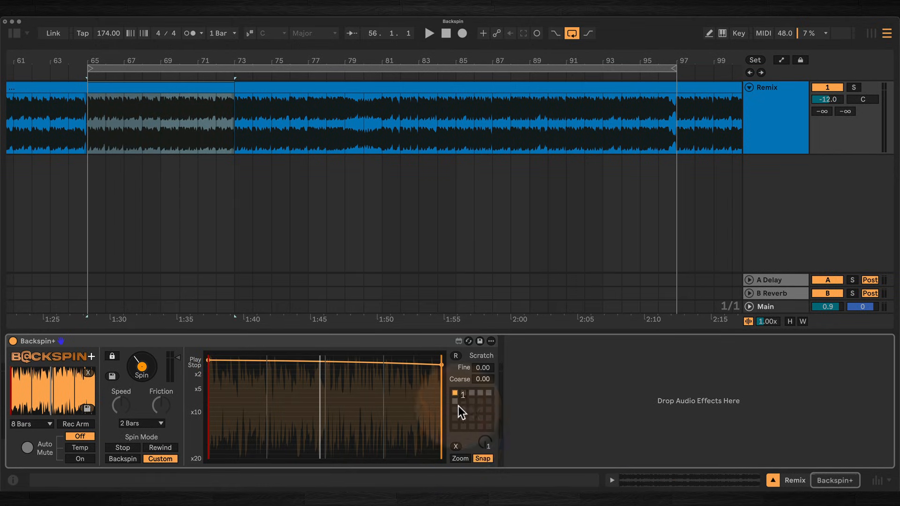
left_click(460, 459)
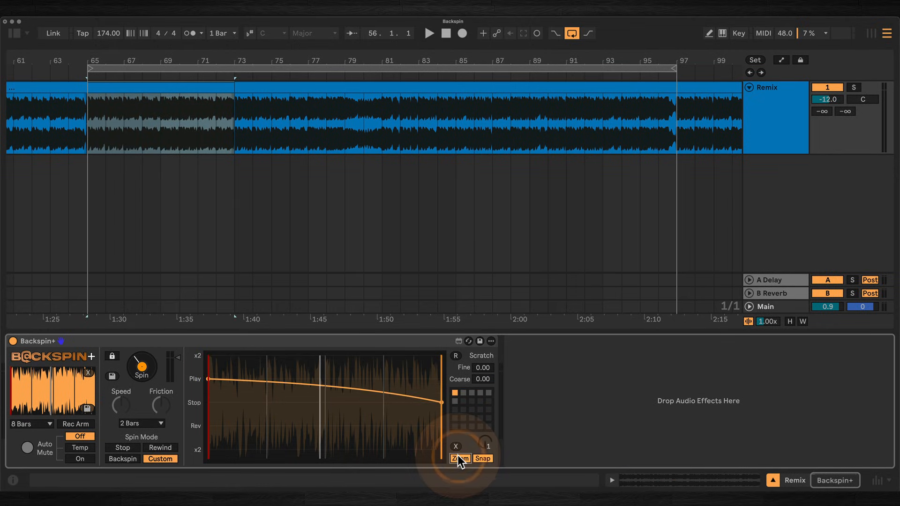
left_click(460, 459)
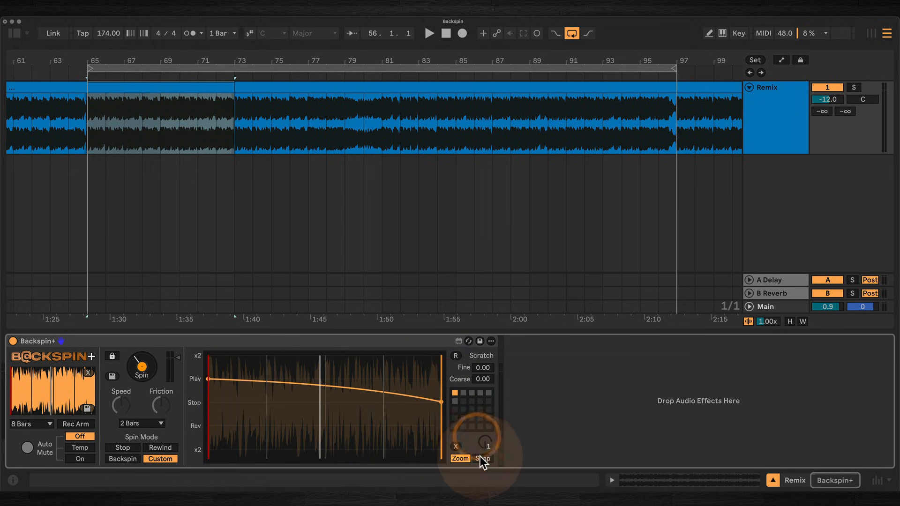
left_click(483, 459)
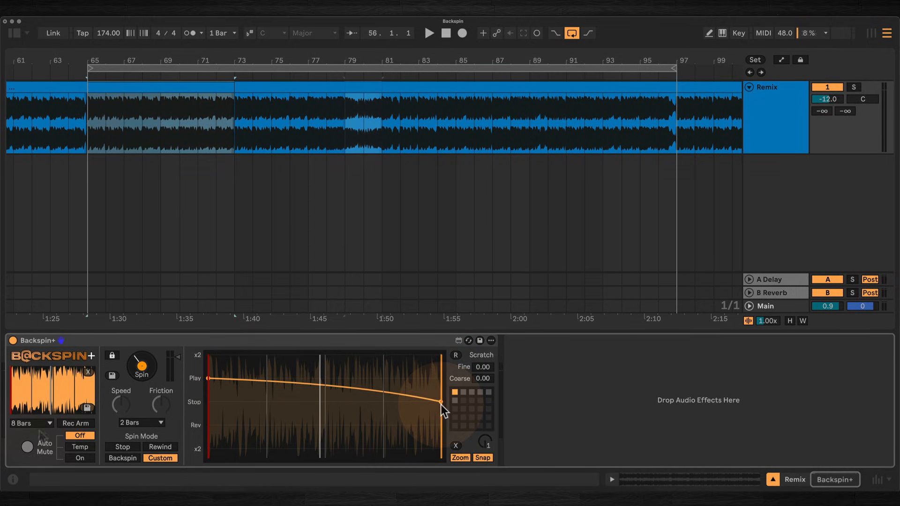
- Set a 4-bar record length, arm Backspin+, then play and stop to capture the Remix track
left_click(28, 424)
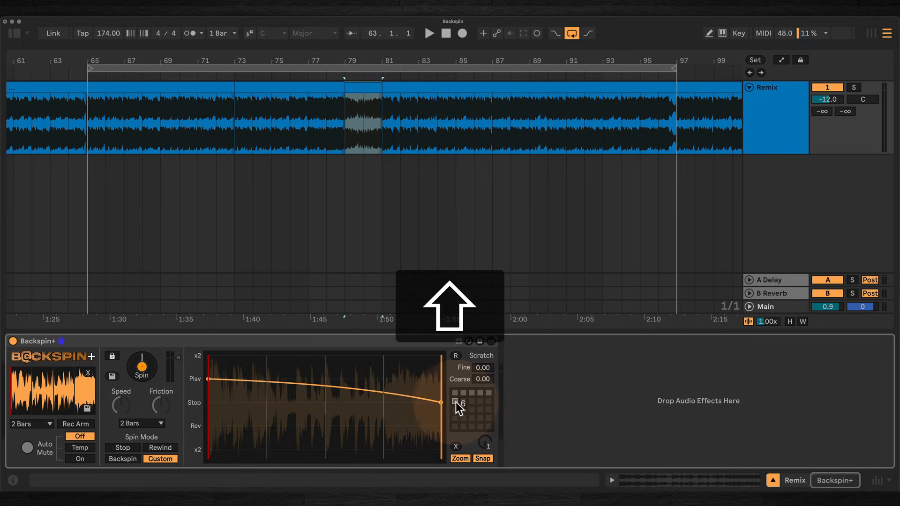
left_click(465, 401)
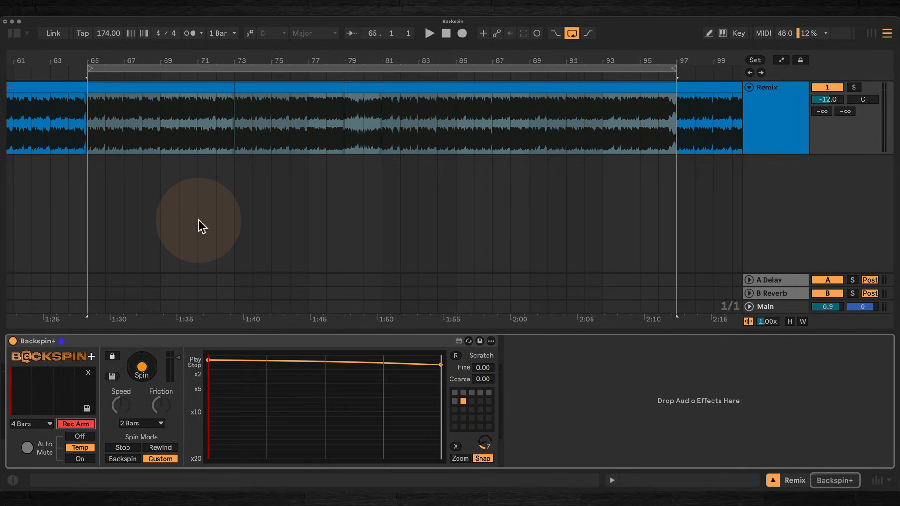
left_click(430, 33)
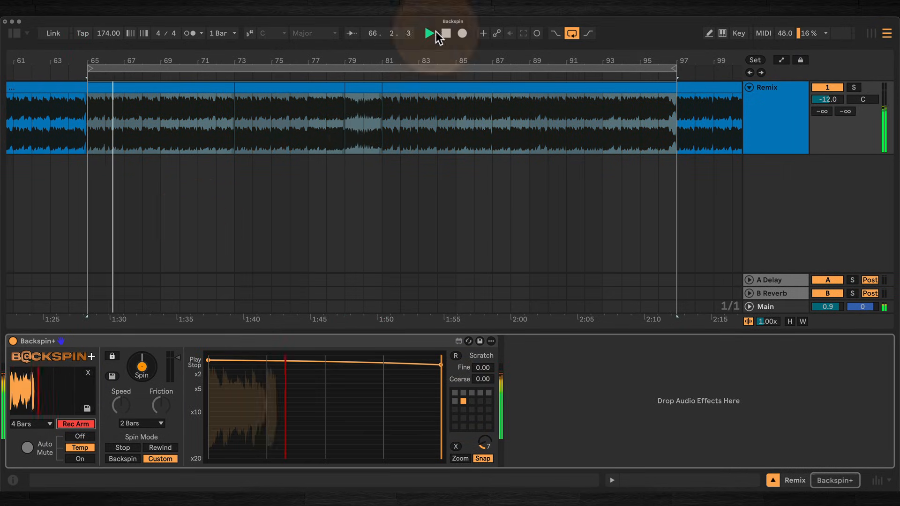
left_click(428, 33)
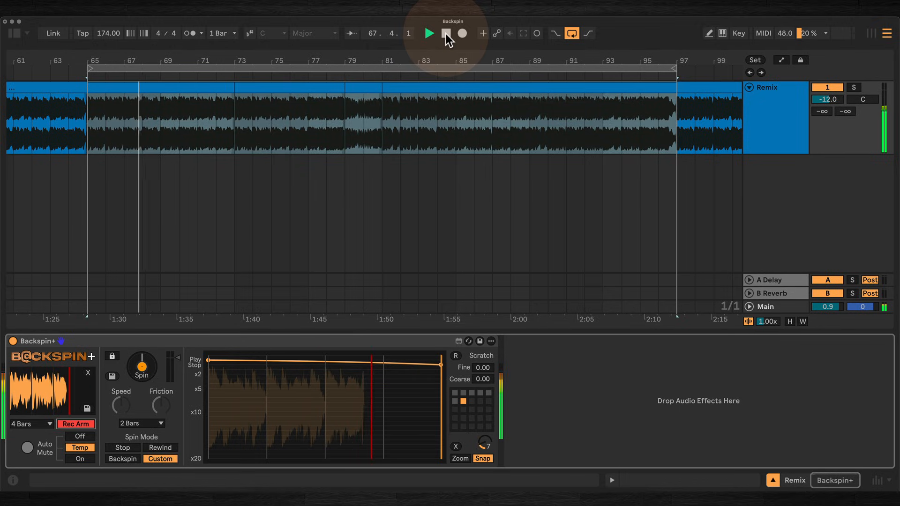
left_click(447, 33)
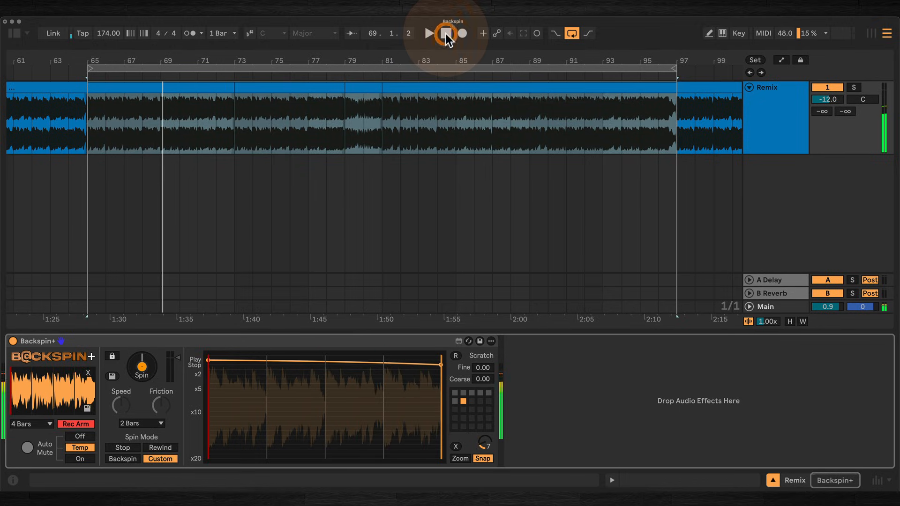
left_click(445, 33)
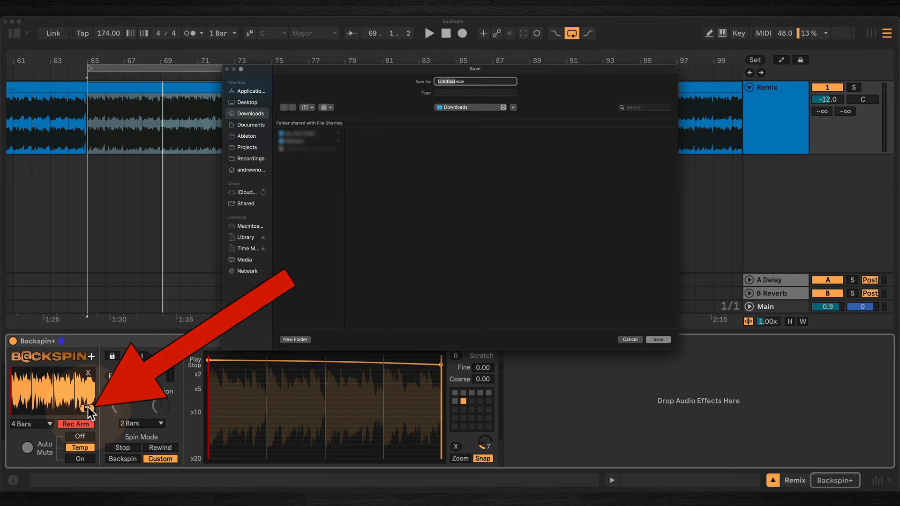
- Save the captured 4-bar buffer as Untitled.wav on the Desktop
left_click(246, 102)
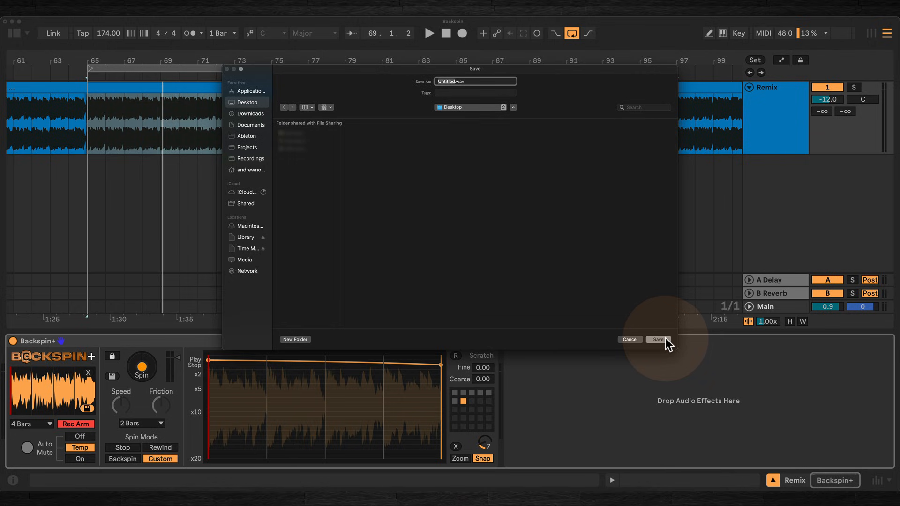
left_click(658, 340)
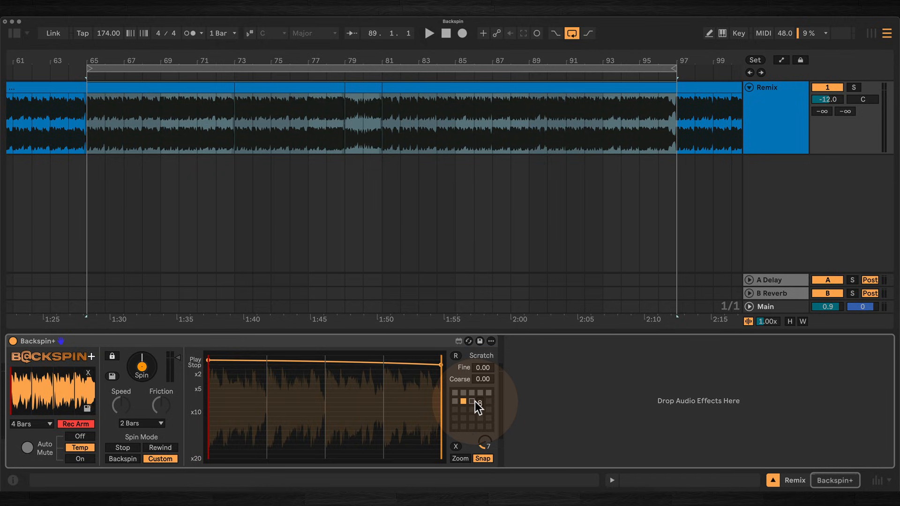
- Store the current spin envelope in an empty preset slot, then recall several stored envelopes
left_click(471, 401)
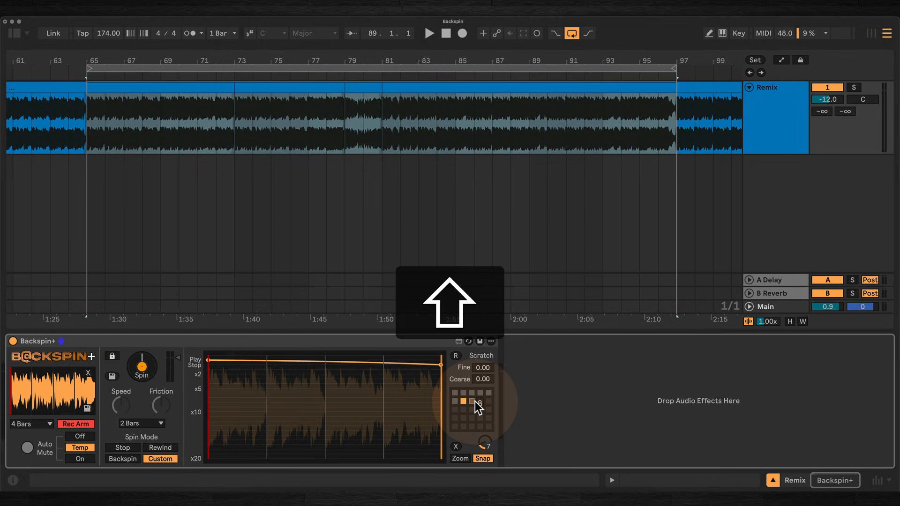
left_click(472, 401)
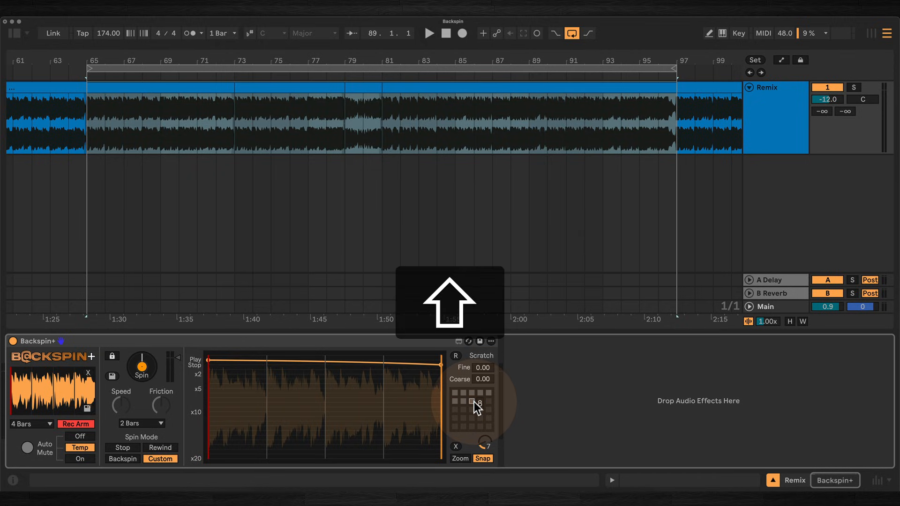
left_click(455, 401)
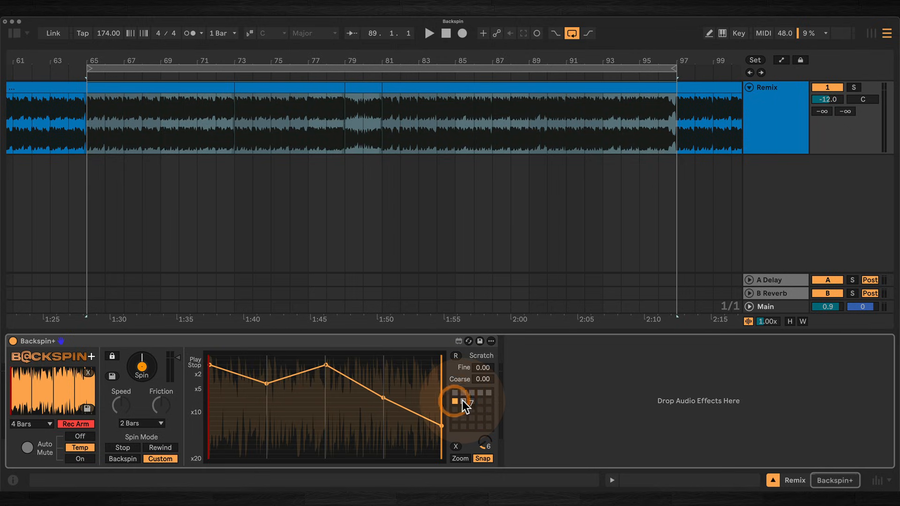
left_click(465, 401)
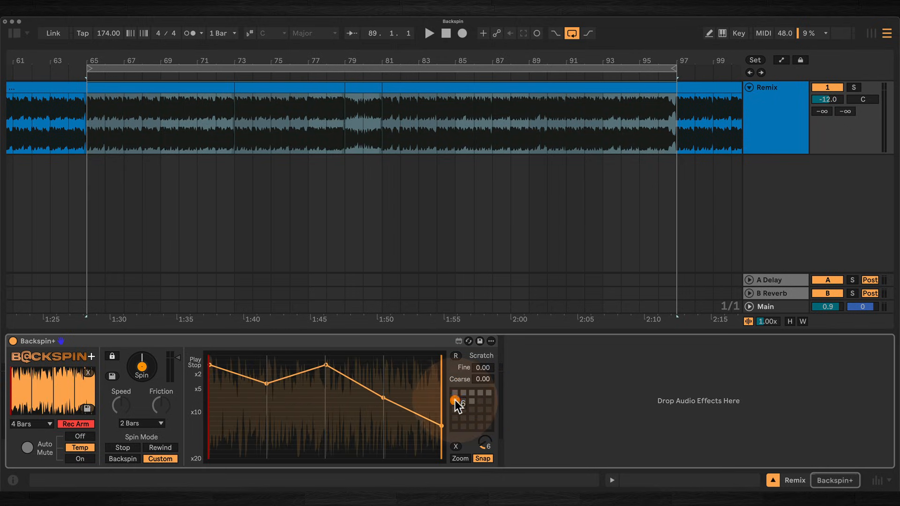
left_click(471, 404)
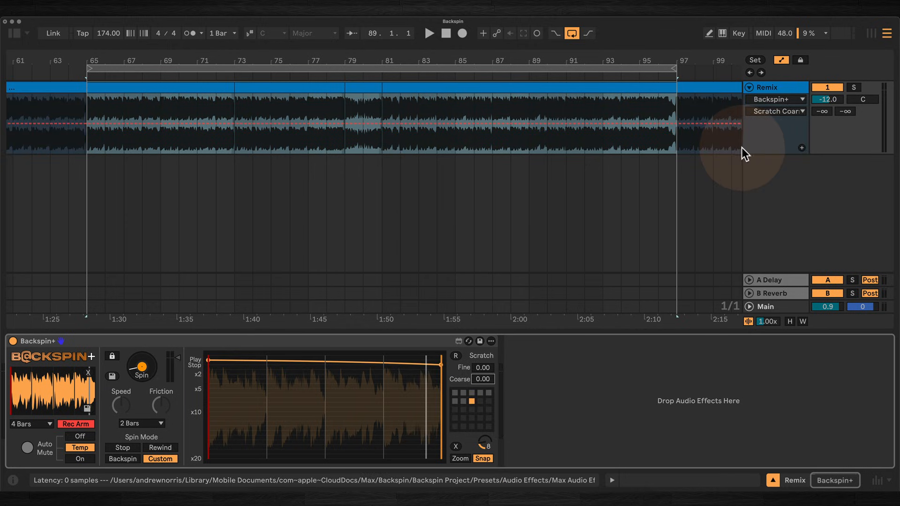
- Choose the Backspin+ parameter for the Remix track's automation lane, then start playback
left_click(802, 112)
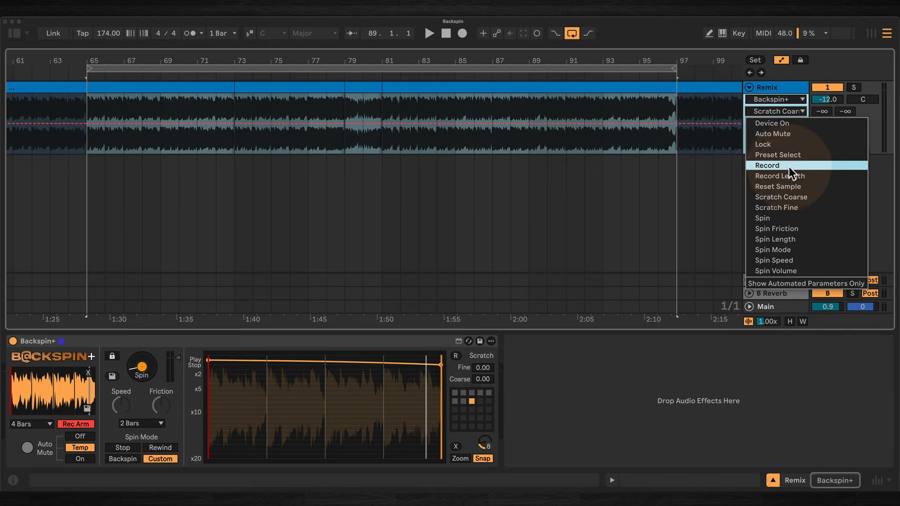
left_click(777, 207)
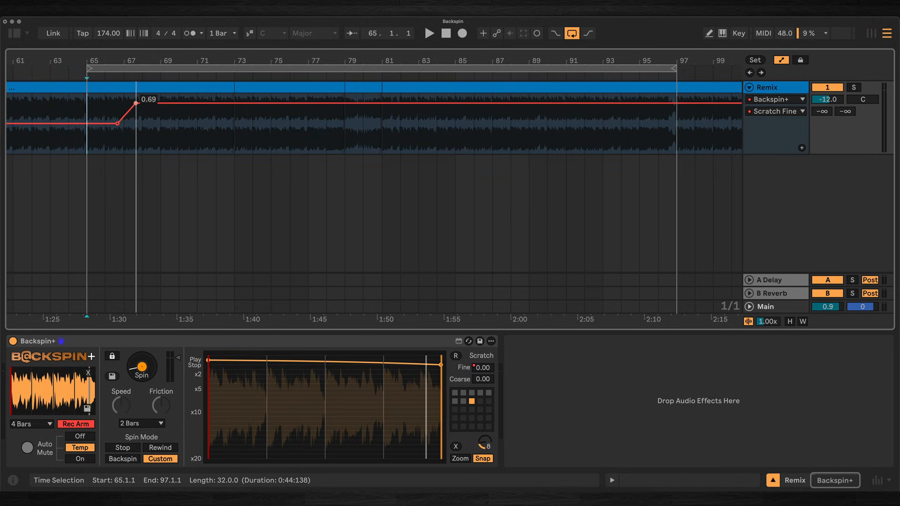
left_click(430, 33)
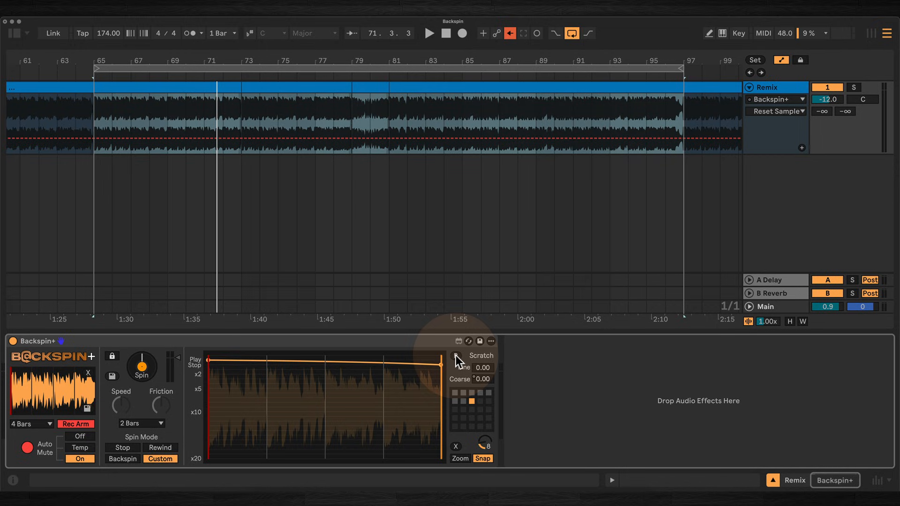
mouse_move(456, 361)
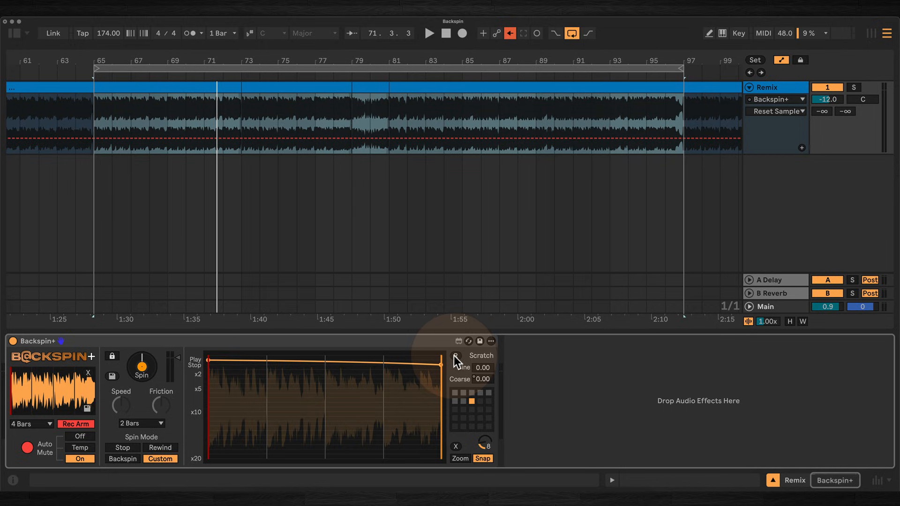